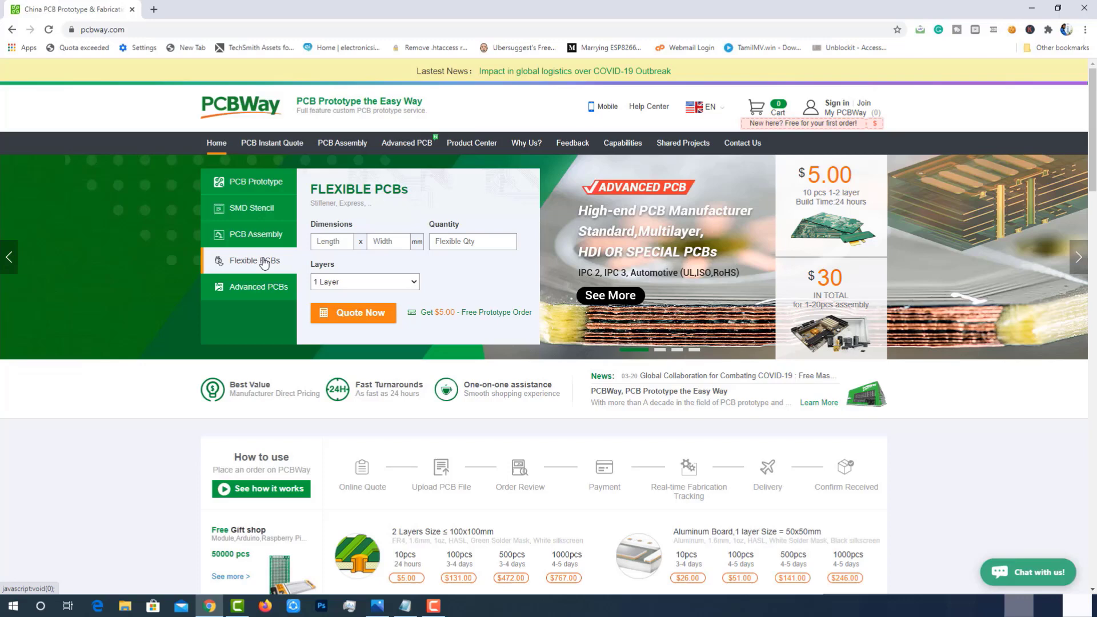
- Quote a 46.1 × 88.9 mm, 2-layer, 1.6 mm PCB prototype in quantity 10
{"action": "left_click", "coordinate": [267, 287]}
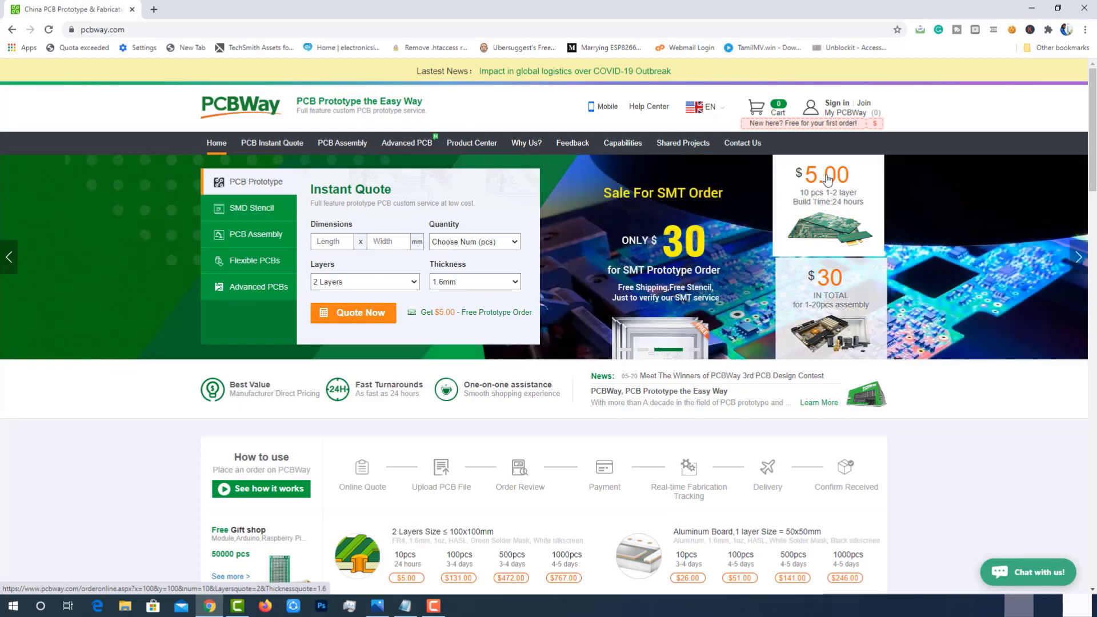
{"action": "mouse_move", "coordinate": [847, 211]}
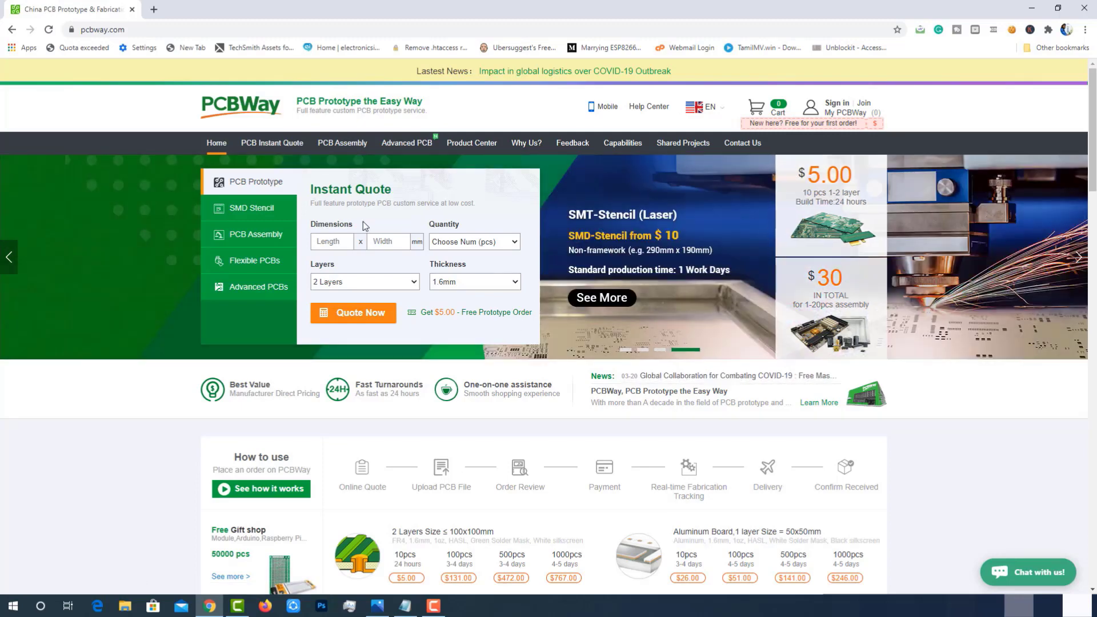
{"action": "type", "text": "88.9"}
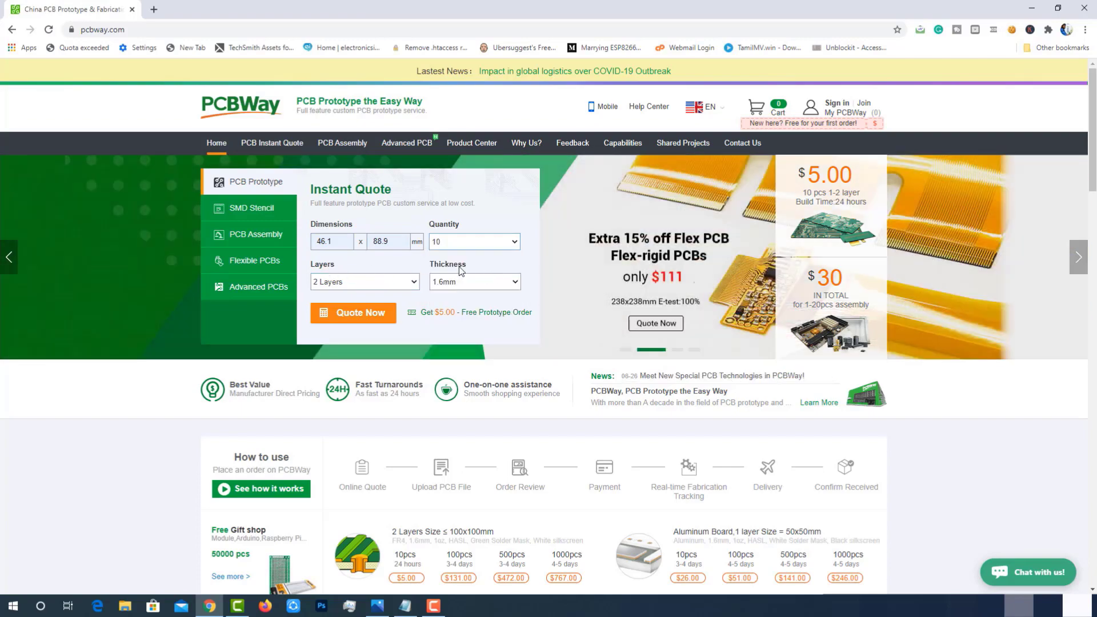
{"action": "left_click", "coordinate": [353, 313]}
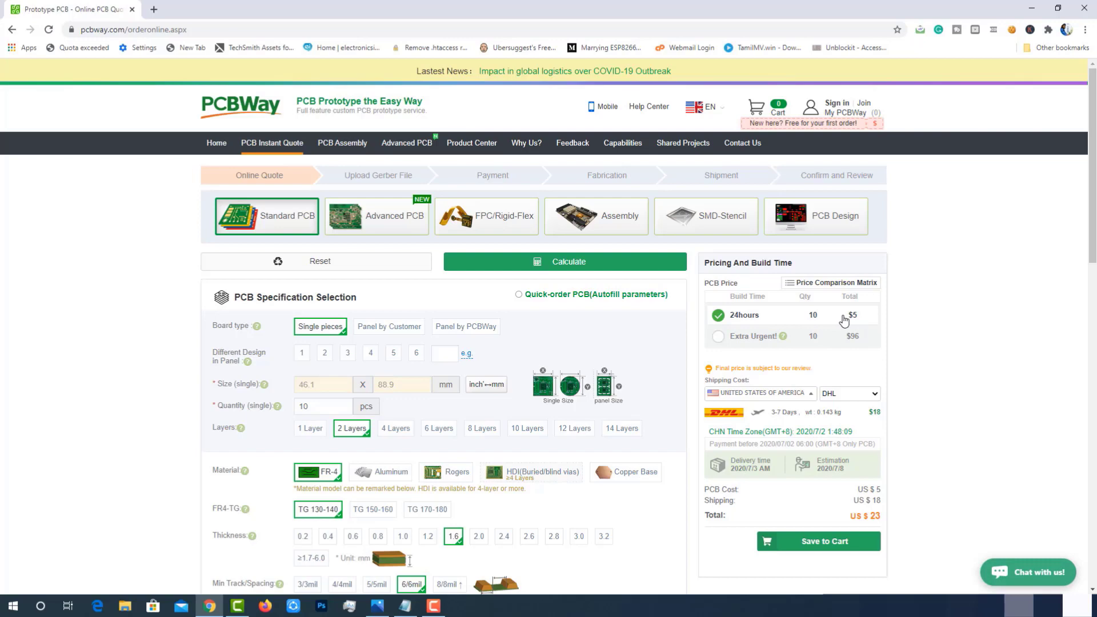
{"action": "left_click", "coordinate": [816, 540]}
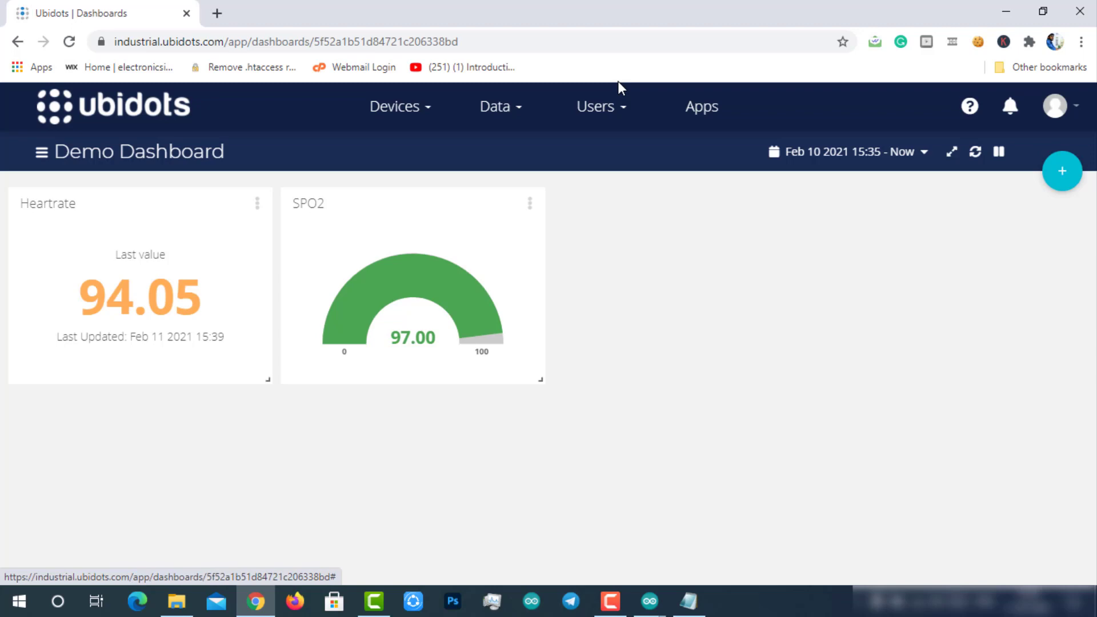
- Create a new event from the Data > Events list
{"action": "left_click", "coordinate": [500, 107]}
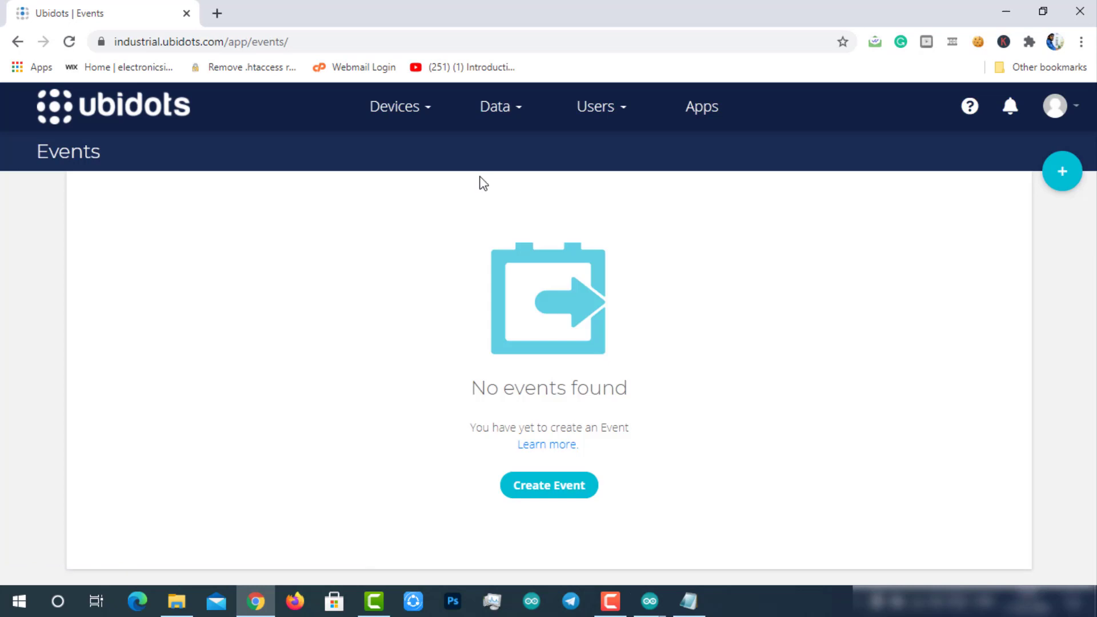
{"action": "left_click", "coordinate": [548, 485]}
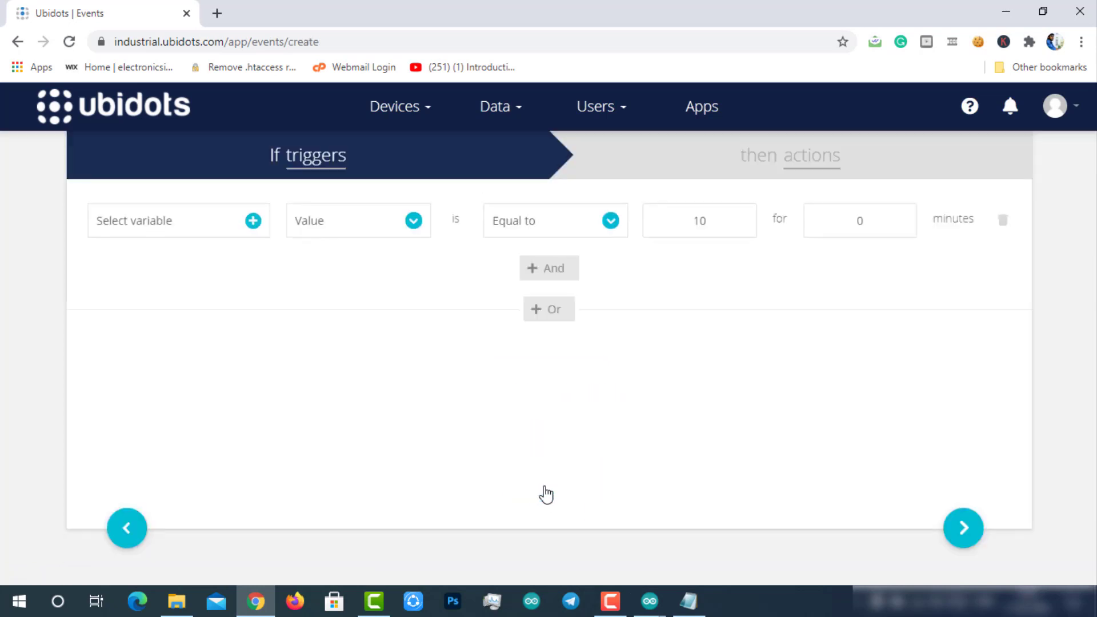
{"action": "mouse_move", "coordinate": [290, 200]}
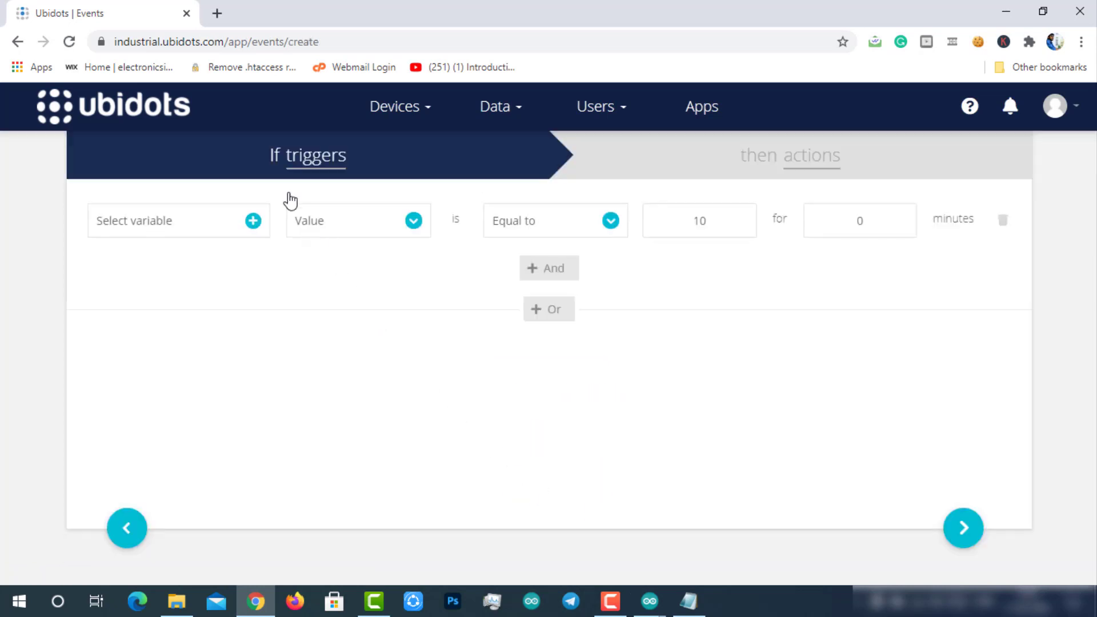
{"action": "mouse_move", "coordinate": [830, 168]}
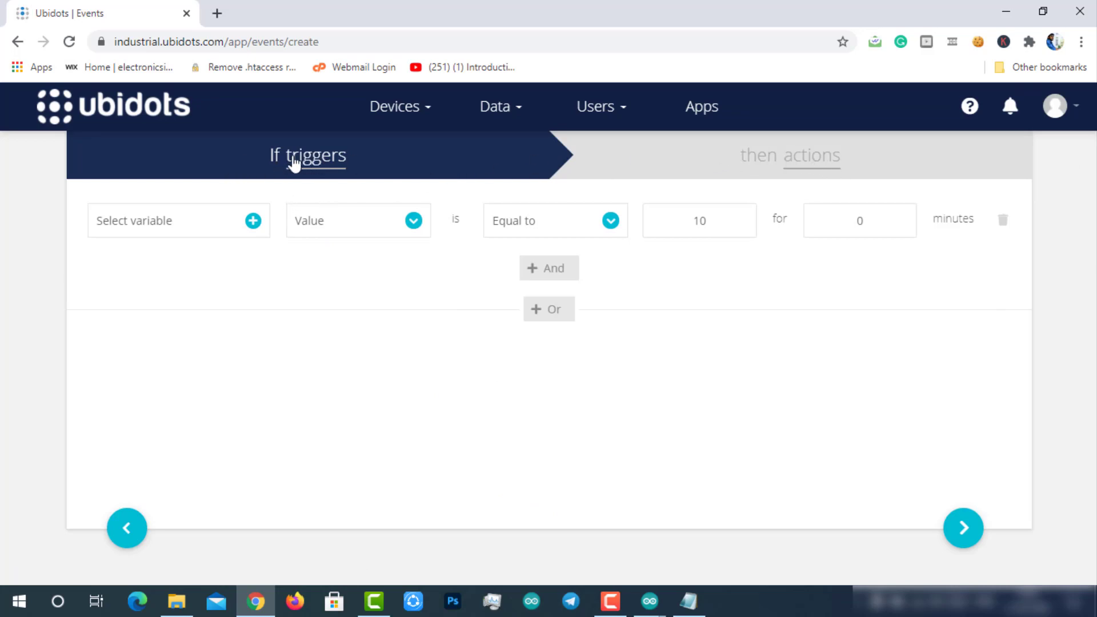
{"action": "mouse_move", "coordinate": [310, 154]}
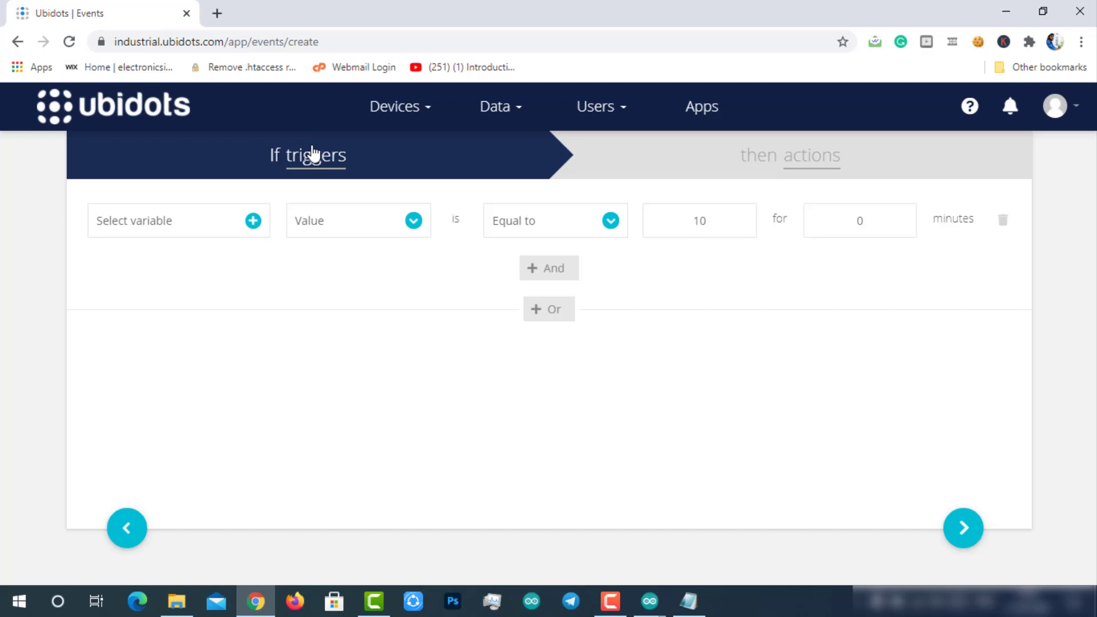
{"action": "mouse_move", "coordinate": [818, 156]}
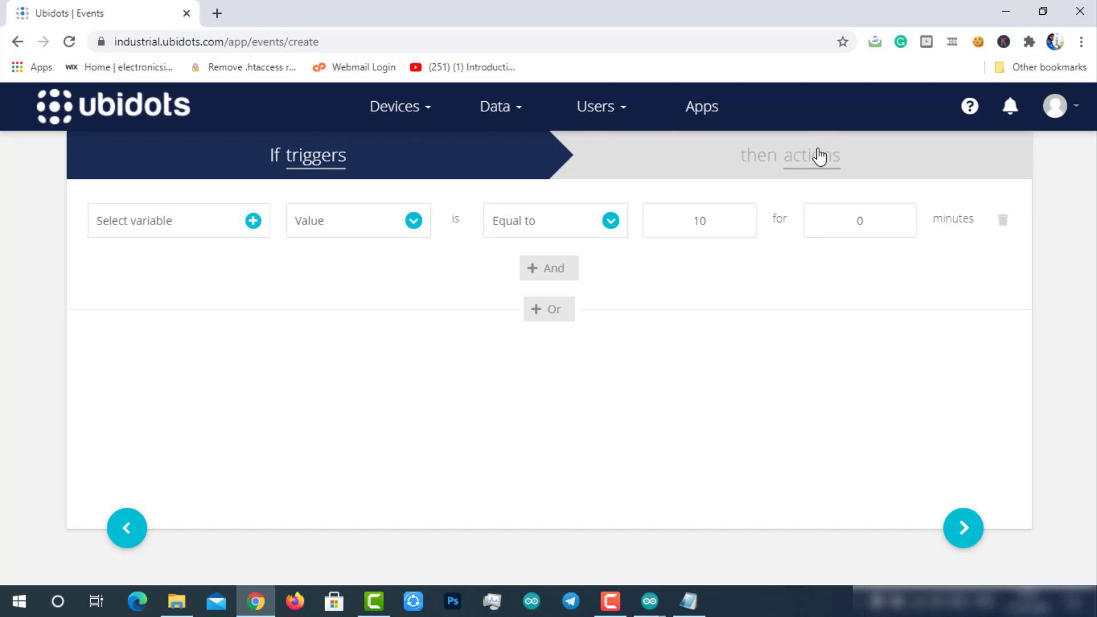
{"action": "mouse_move", "coordinate": [145, 231]}
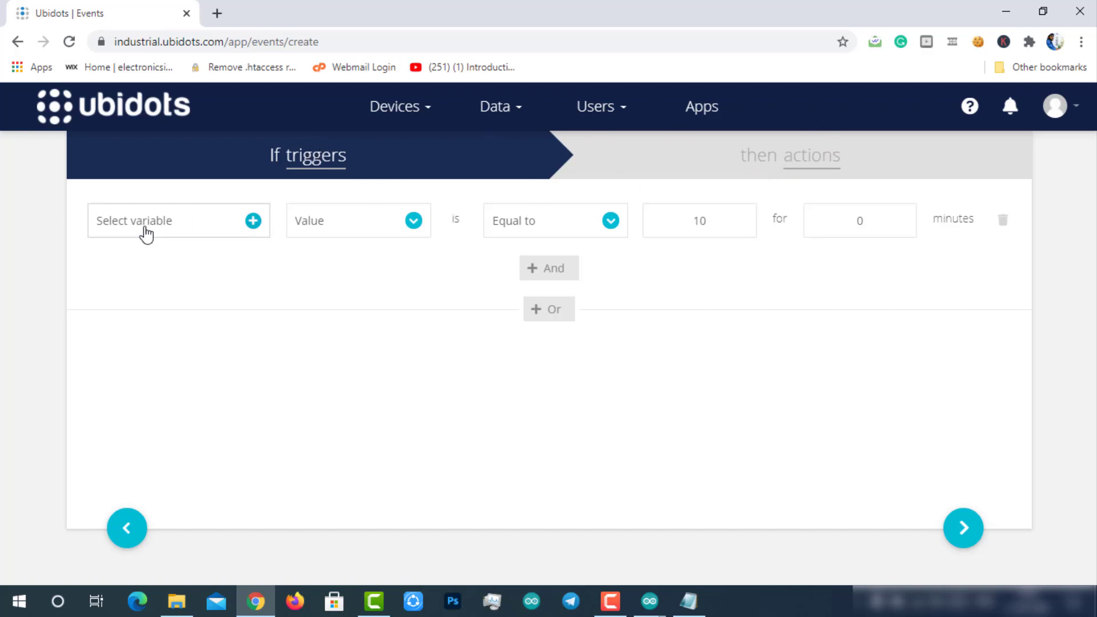
- Select the oxygen monitor's spo2 variable as the event trigger
{"action": "left_click", "coordinate": [167, 221]}
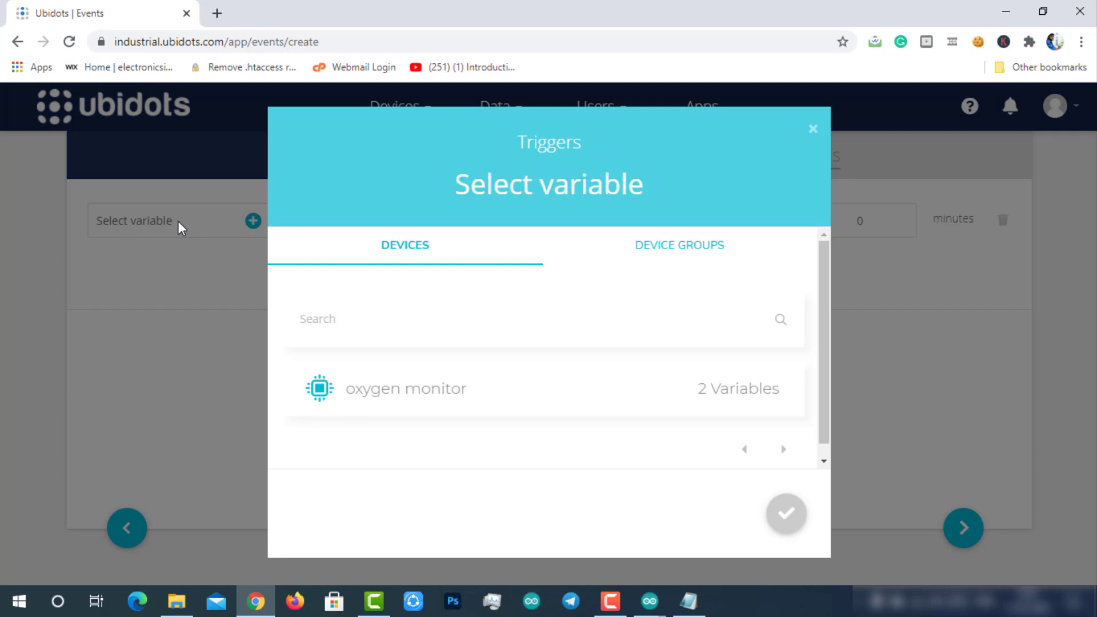
{"action": "left_click", "coordinate": [405, 388]}
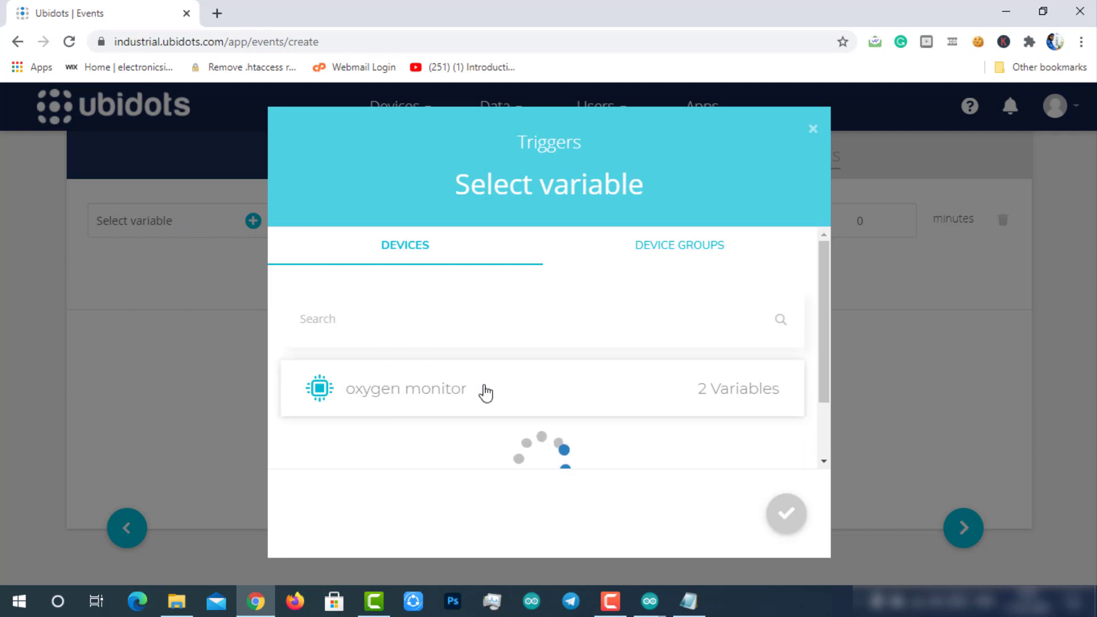
{"action": "left_click", "coordinate": [405, 389]}
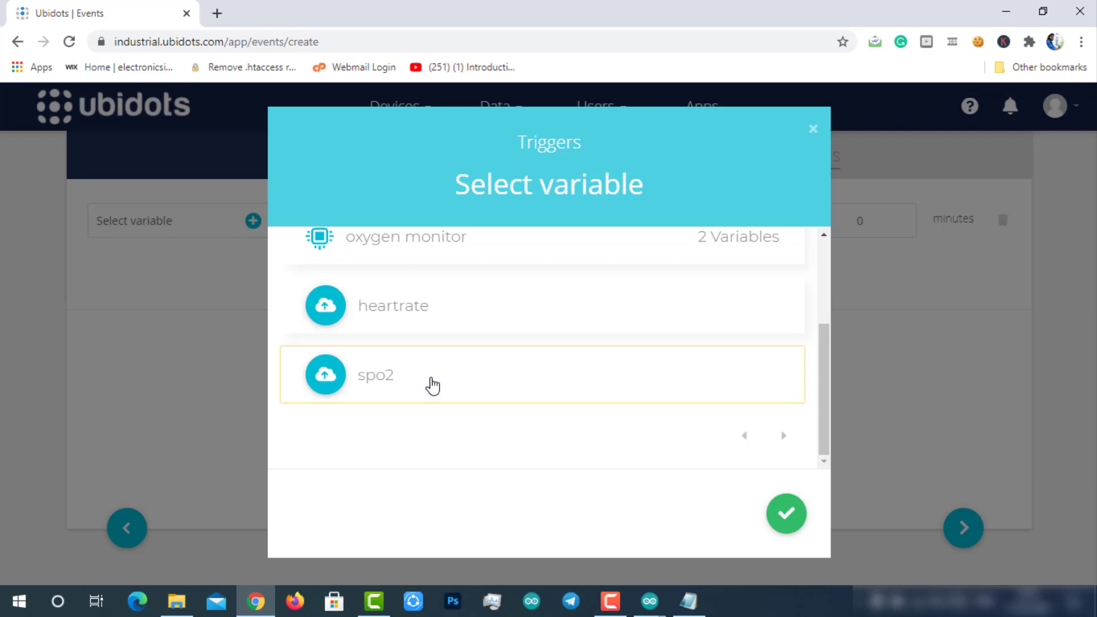
{"action": "mouse_move", "coordinate": [557, 392]}
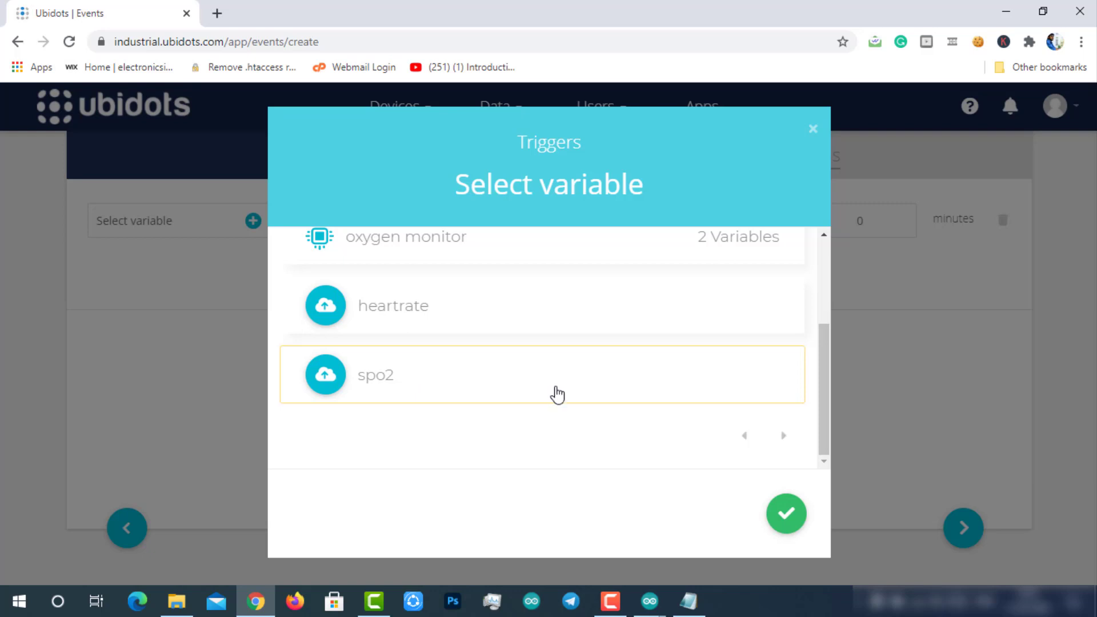
{"action": "mouse_move", "coordinate": [625, 422]}
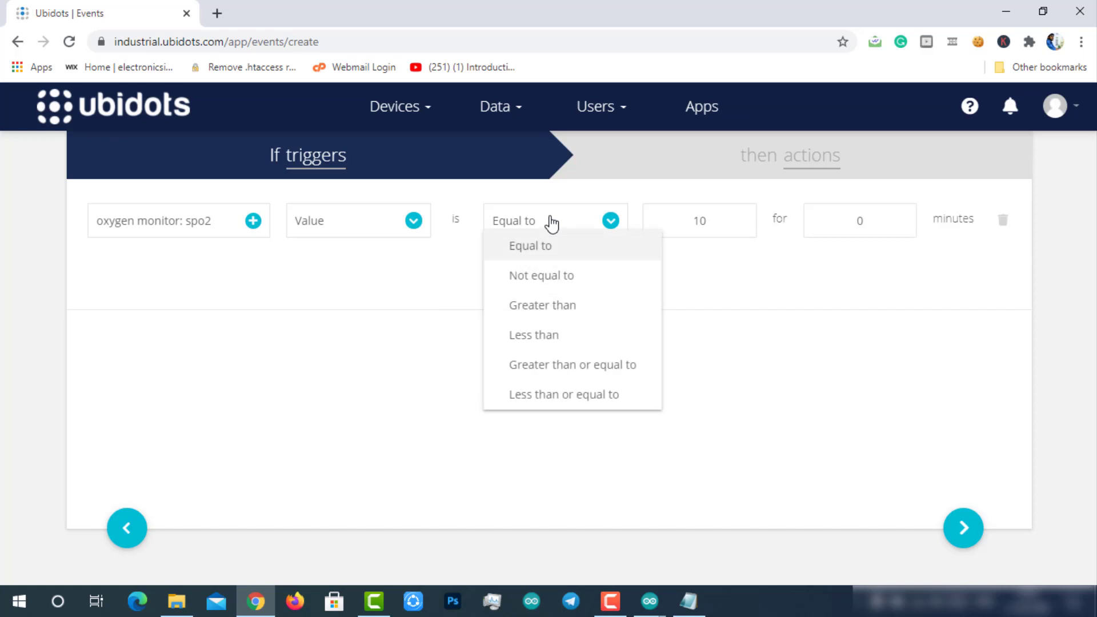
- Trigger when spo2 is less than or equal to 95 for 1 minute
{"action": "left_click", "coordinate": [563, 394]}
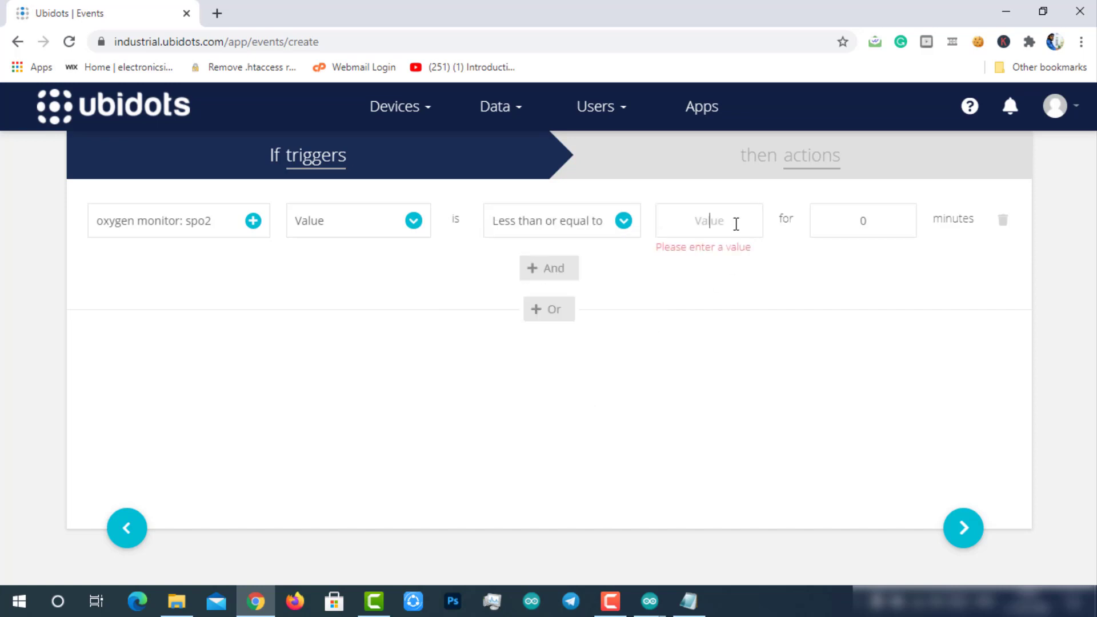
{"action": "type", "text": "95"}
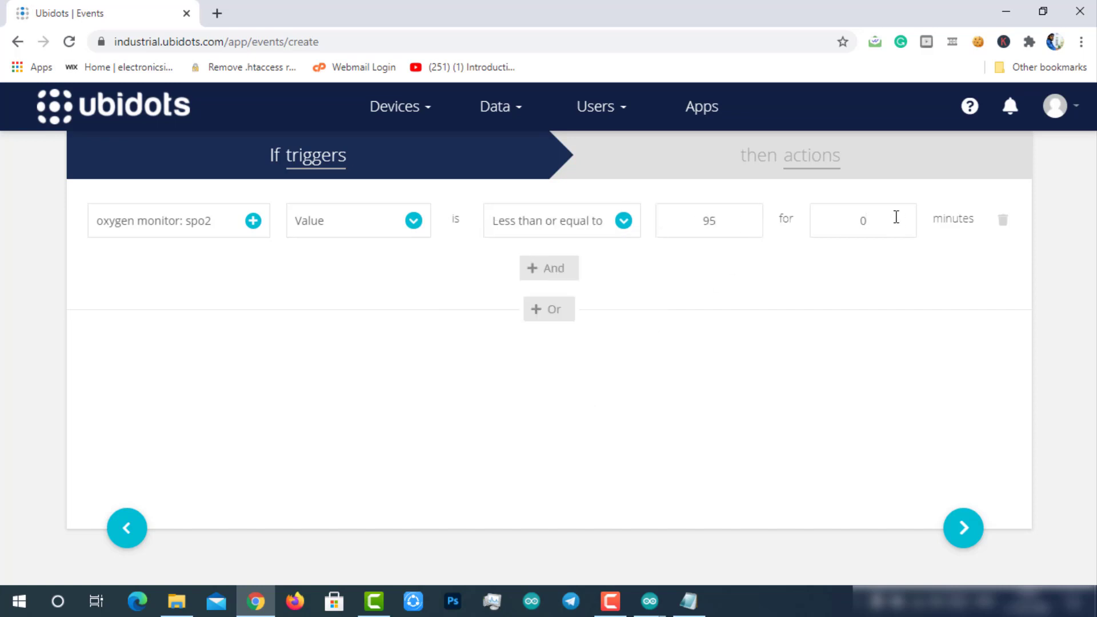
{"action": "type", "text": "1"}
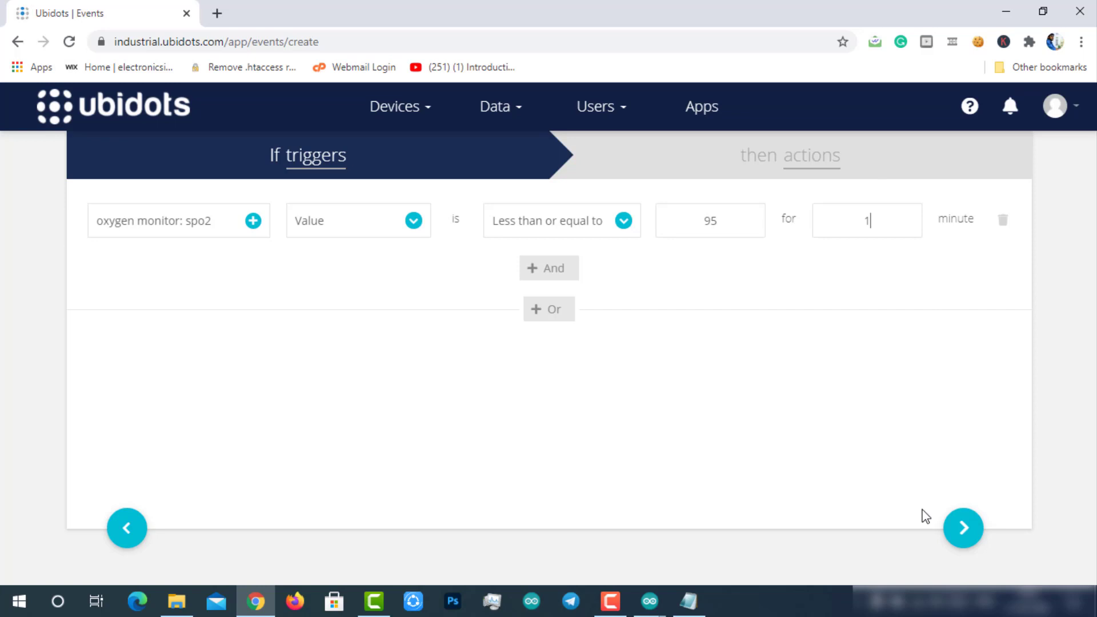
- Proceed to actions and add a Send Email alert
{"action": "left_click", "coordinate": [963, 528]}
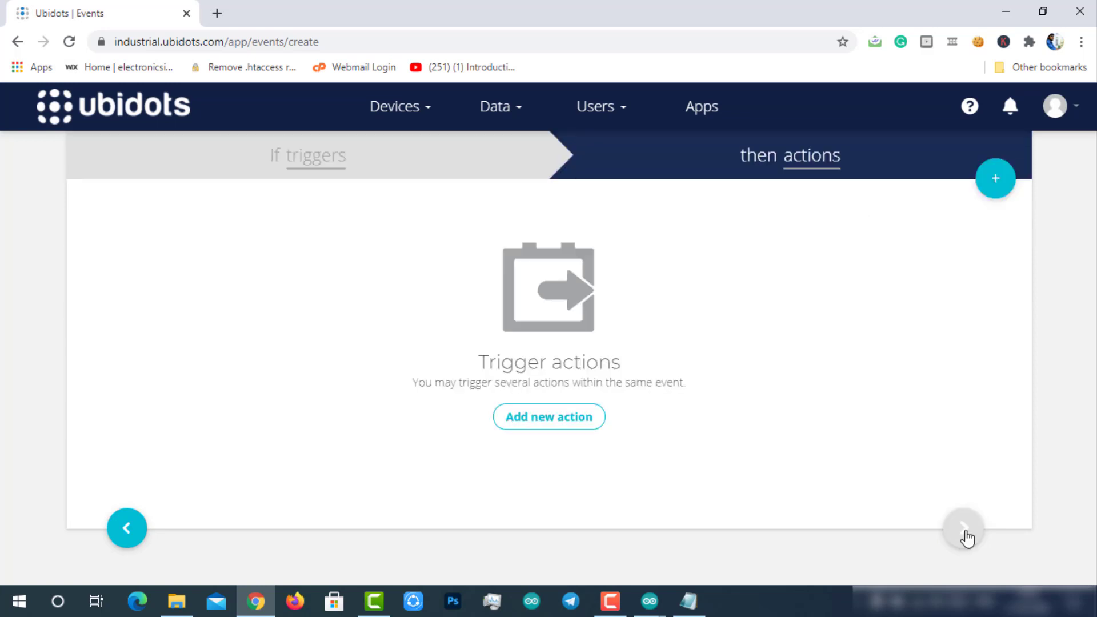
{"action": "mouse_move", "coordinate": [526, 385]}
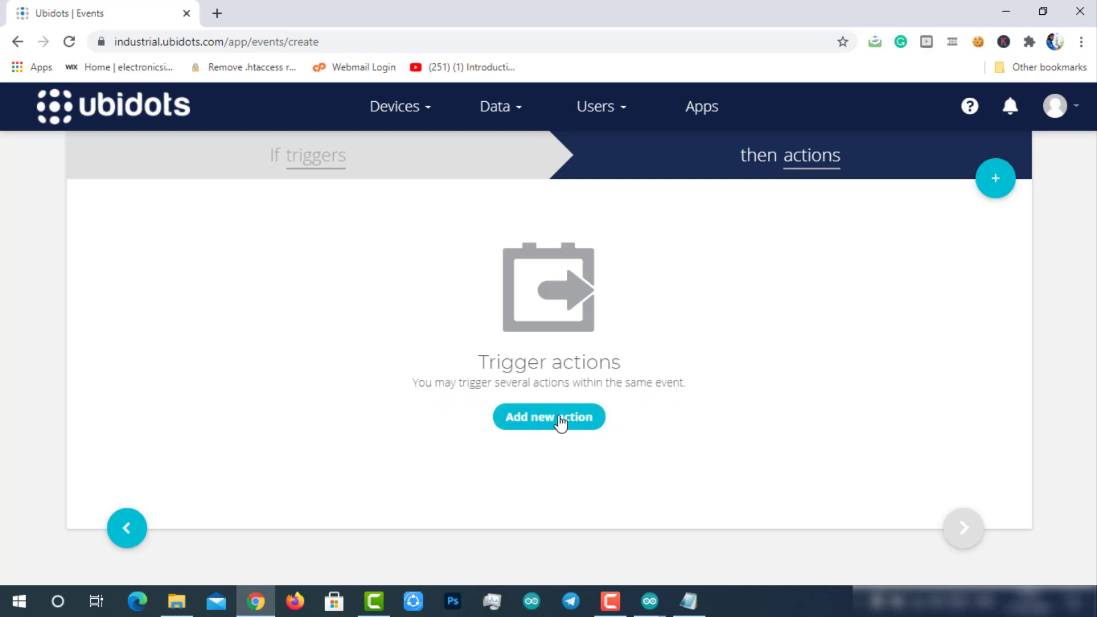
{"action": "left_click", "coordinate": [548, 416]}
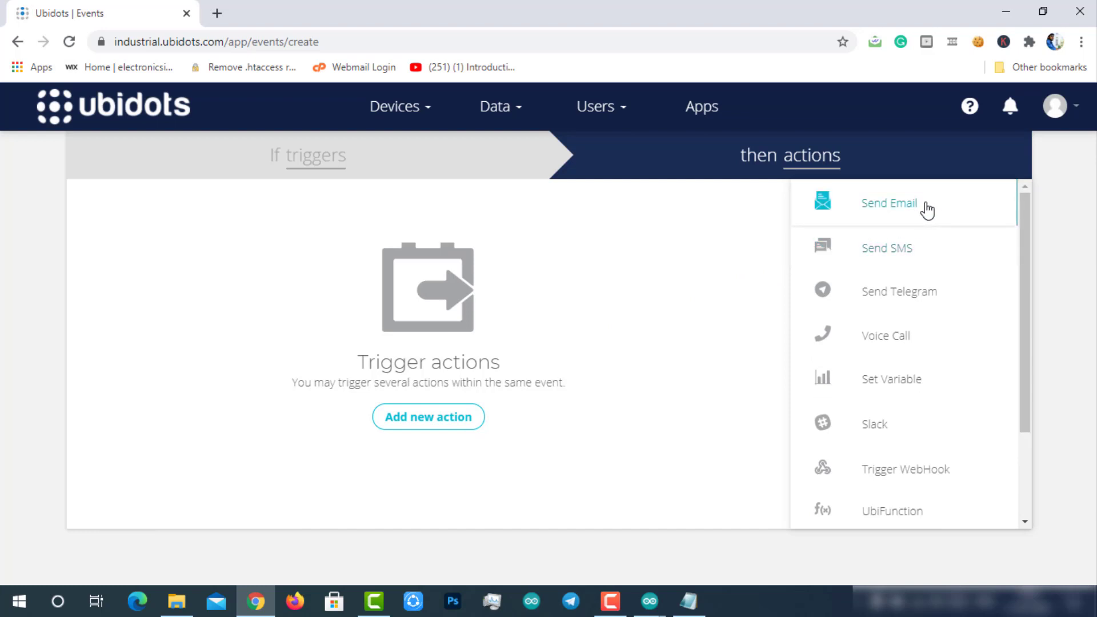
{"action": "mouse_move", "coordinate": [897, 208]}
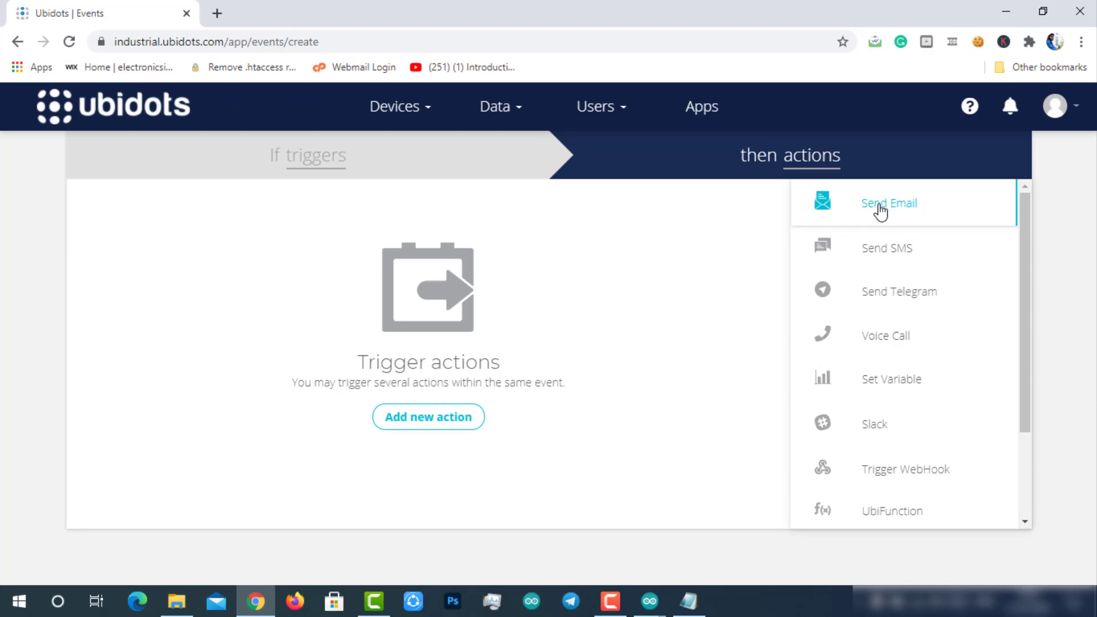
{"action": "mouse_move", "coordinate": [893, 213]}
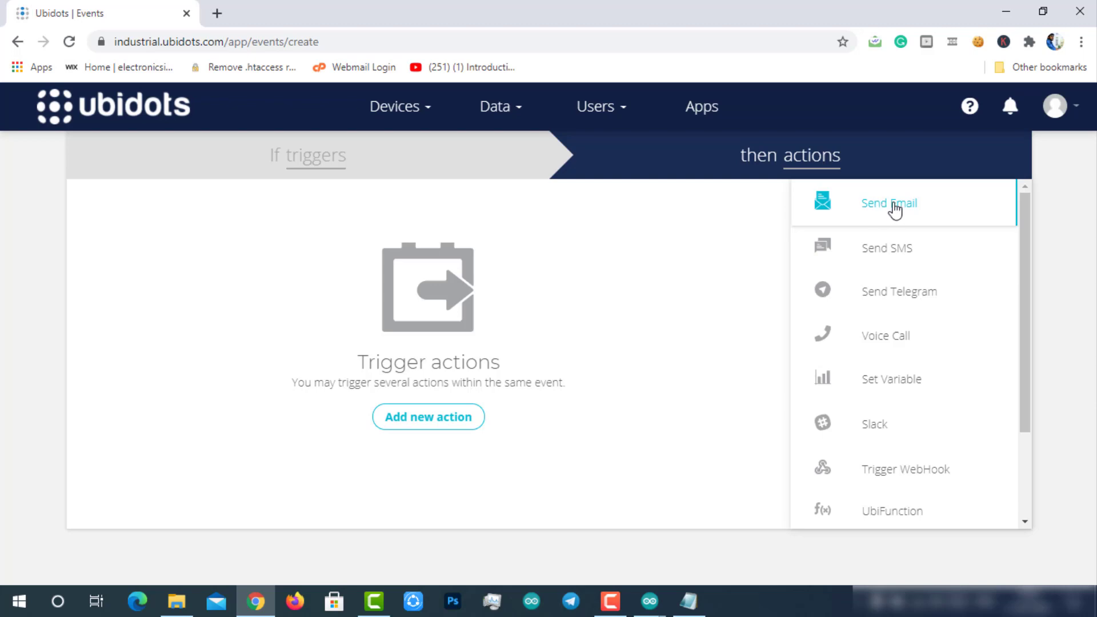
{"action": "left_click", "coordinate": [888, 203]}
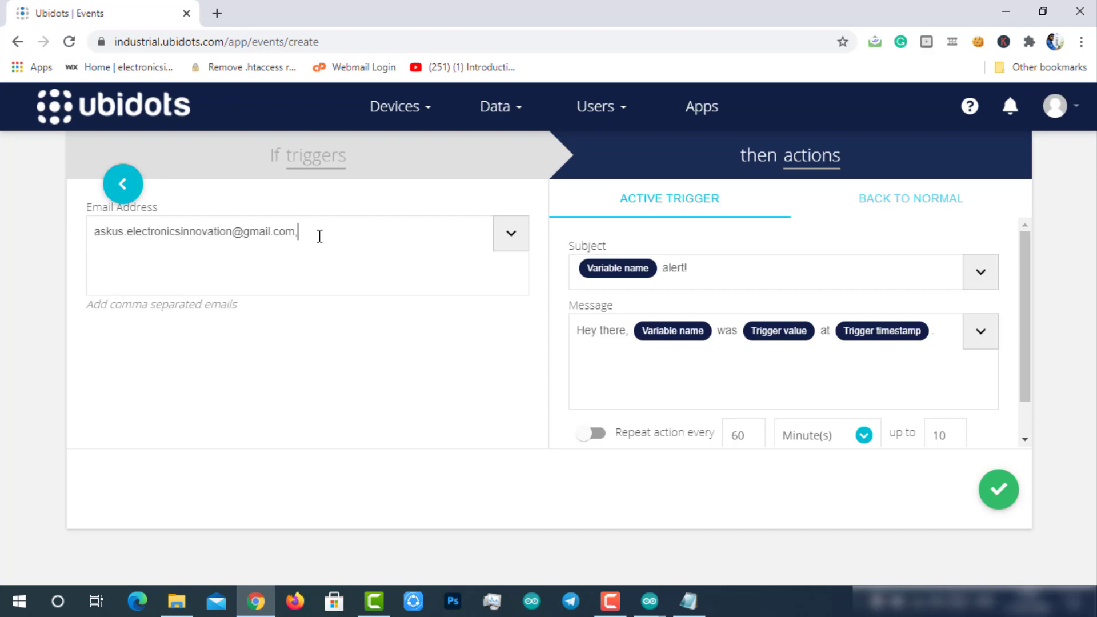
{"action": "type", "text": ","}
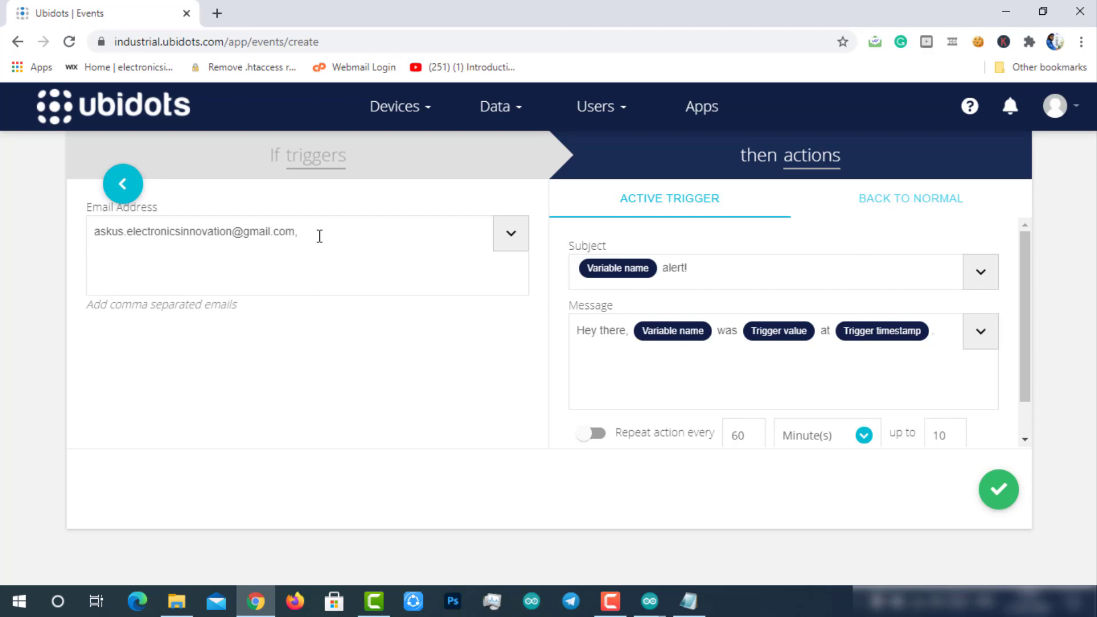
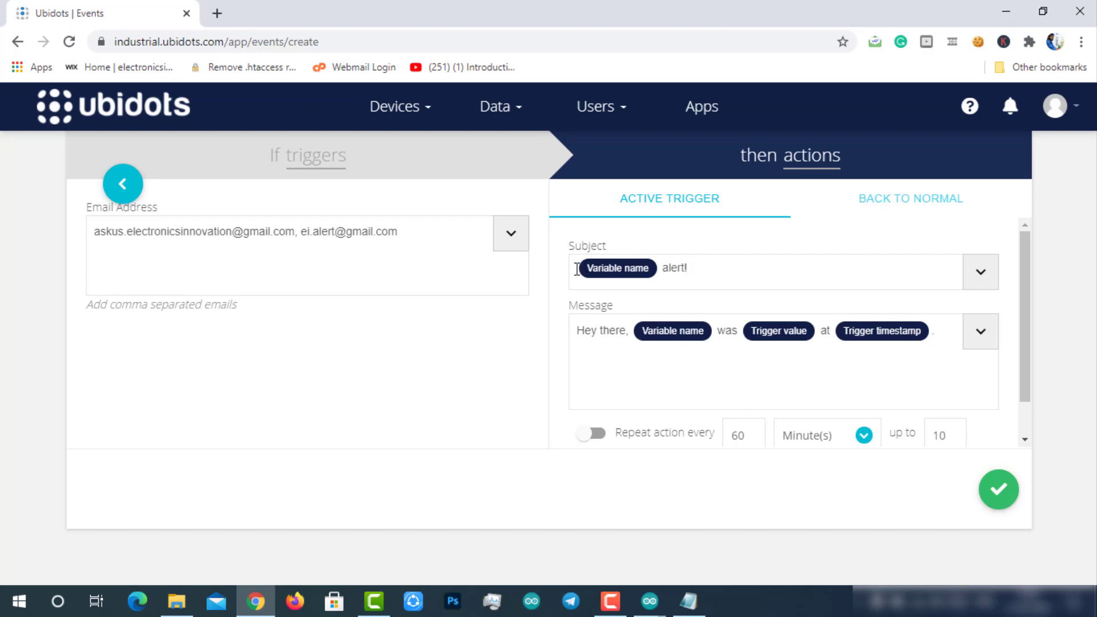
{"action": "type", "text": "Patient: John"}
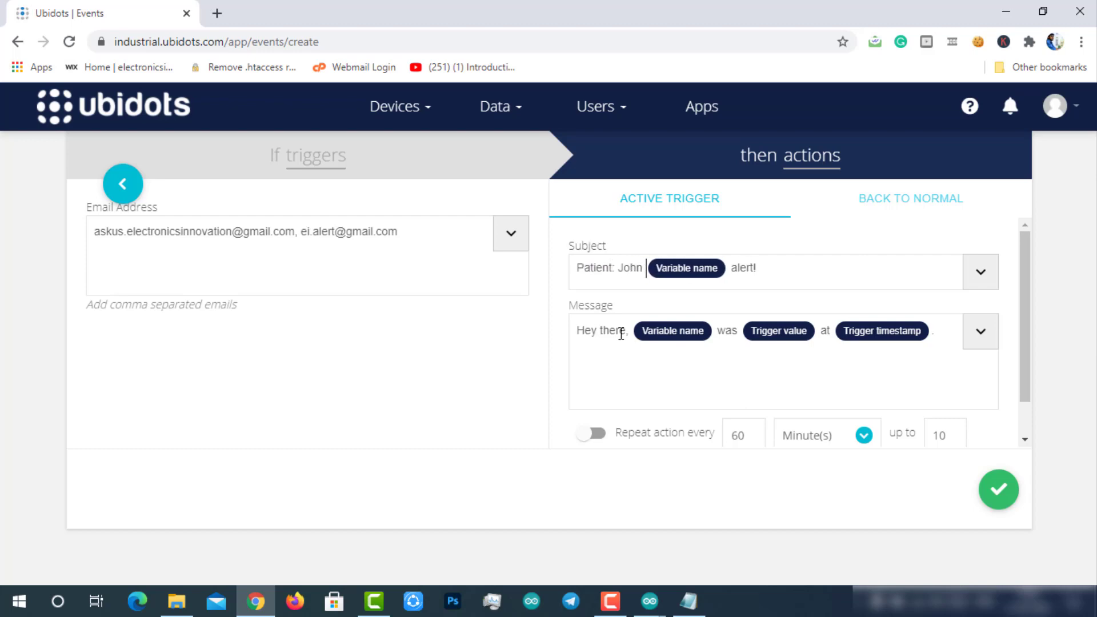
{"action": "type", "text": "Blood Oxygen"}
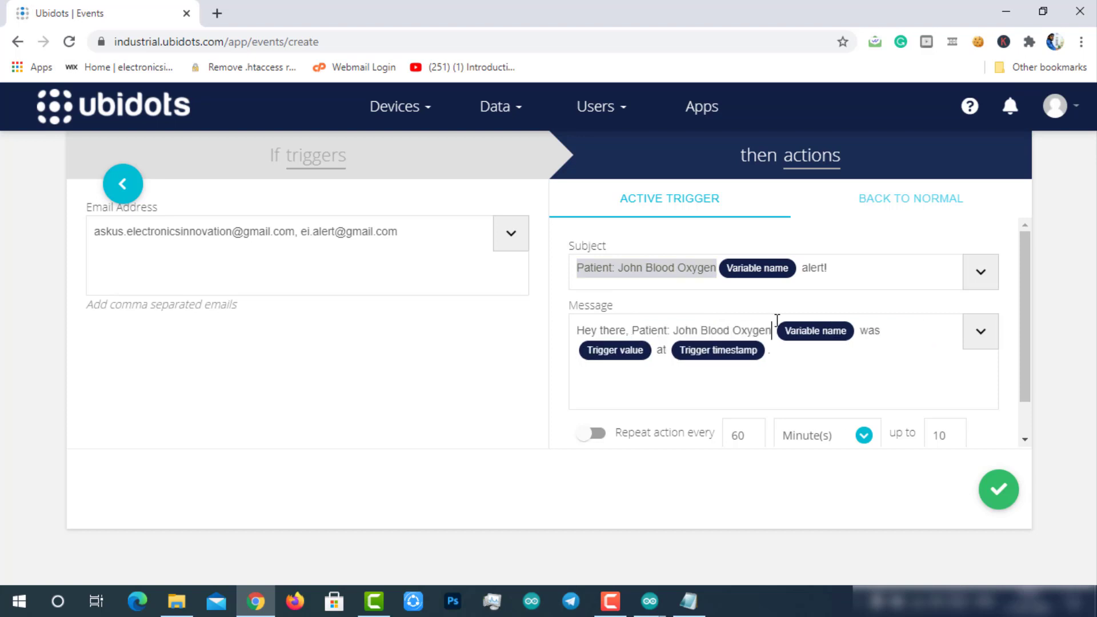
{"action": "type", "text": "Please take necessary action"}
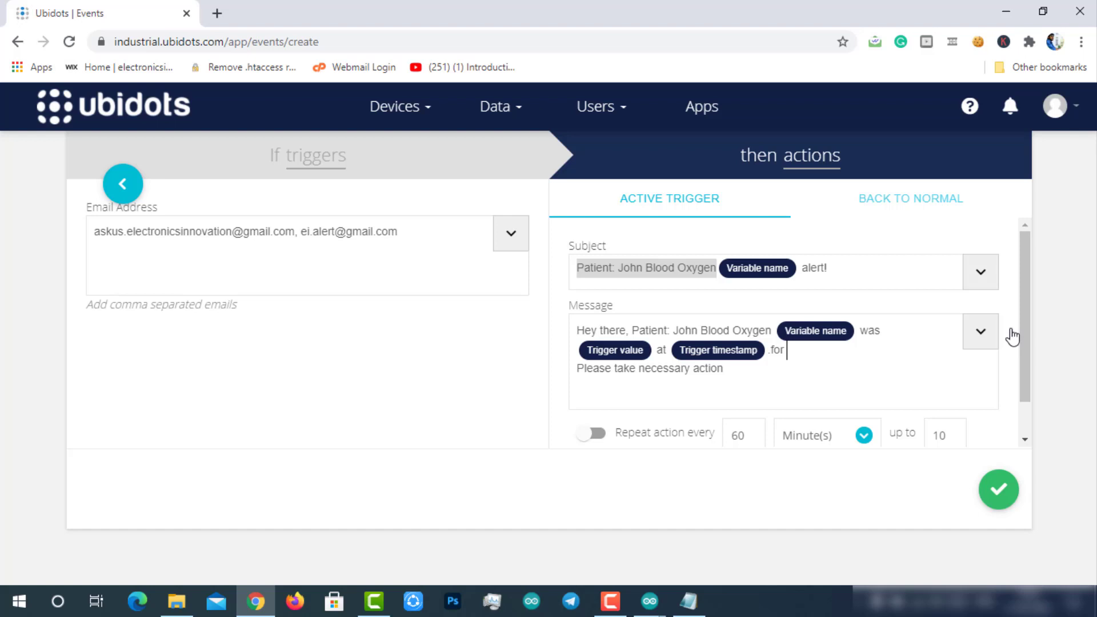
- Insert a variable, finish the message with '1minute' and save the email action
{"action": "left_click", "coordinate": [979, 331]}
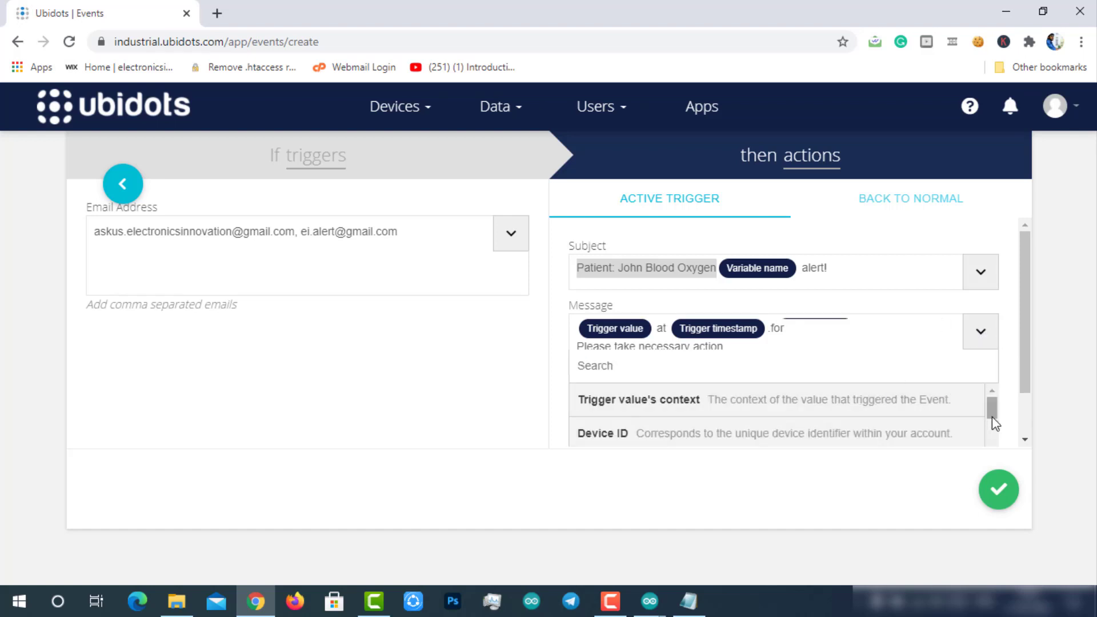
{"action": "scroll", "scroll_direction": "down", "scroll_amount": 3}
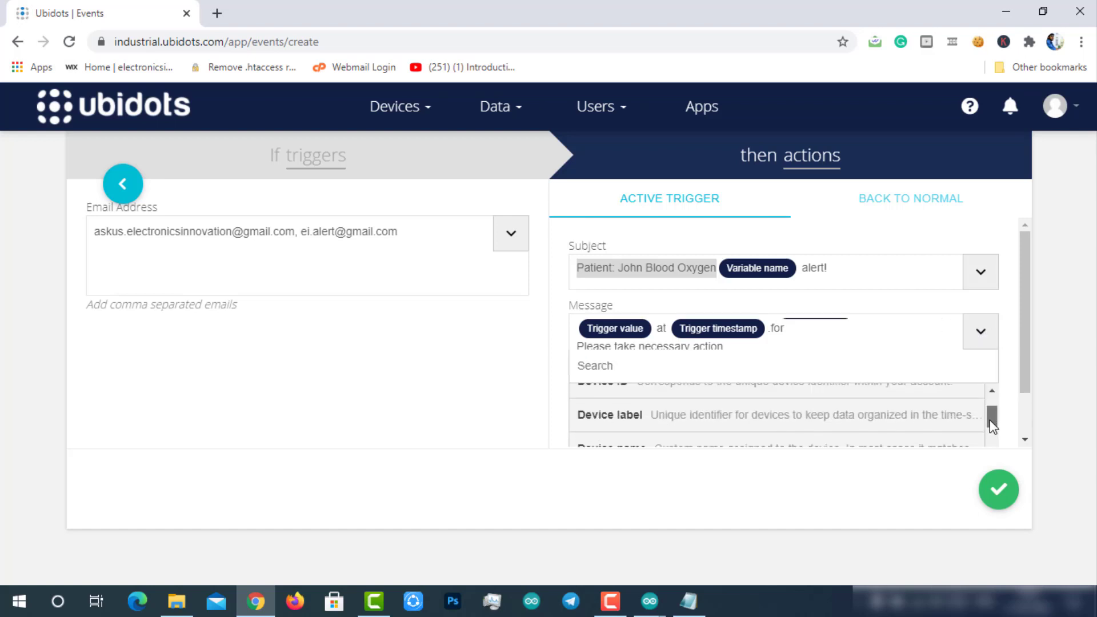
{"action": "scroll", "scroll_direction": "down", "scroll_amount": 3}
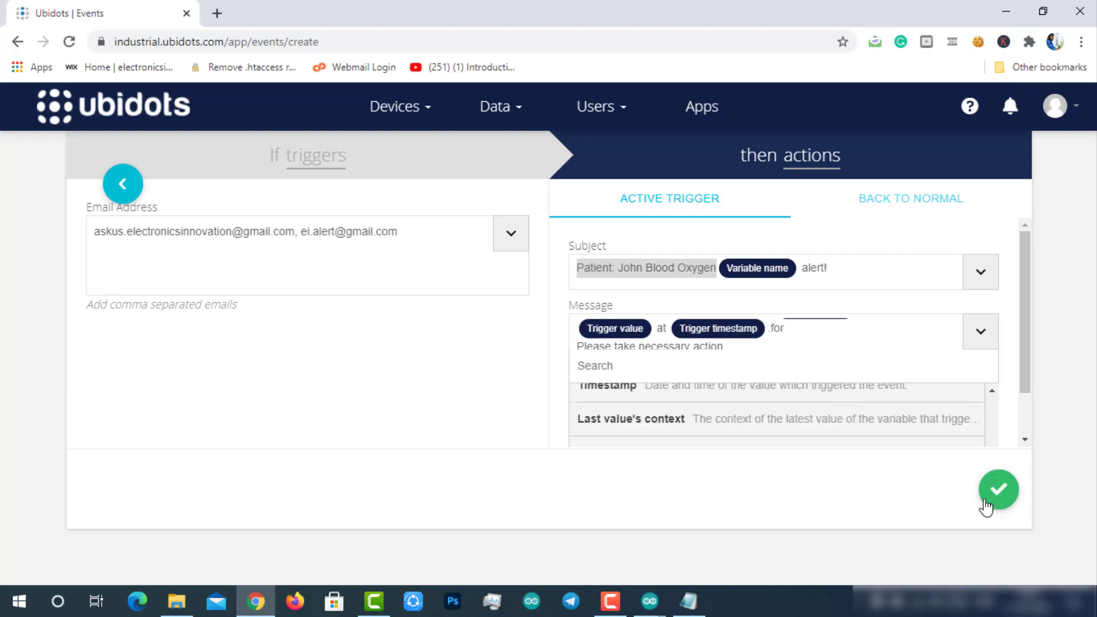
{"action": "type", "text": "1minute"}
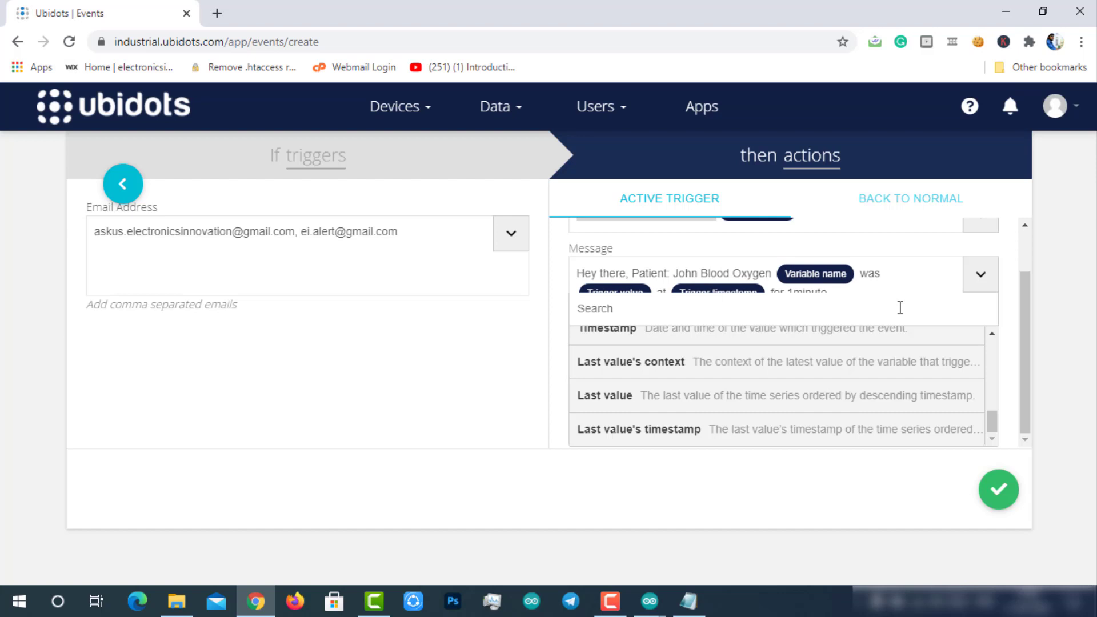
{"action": "left_click", "coordinate": [999, 489]}
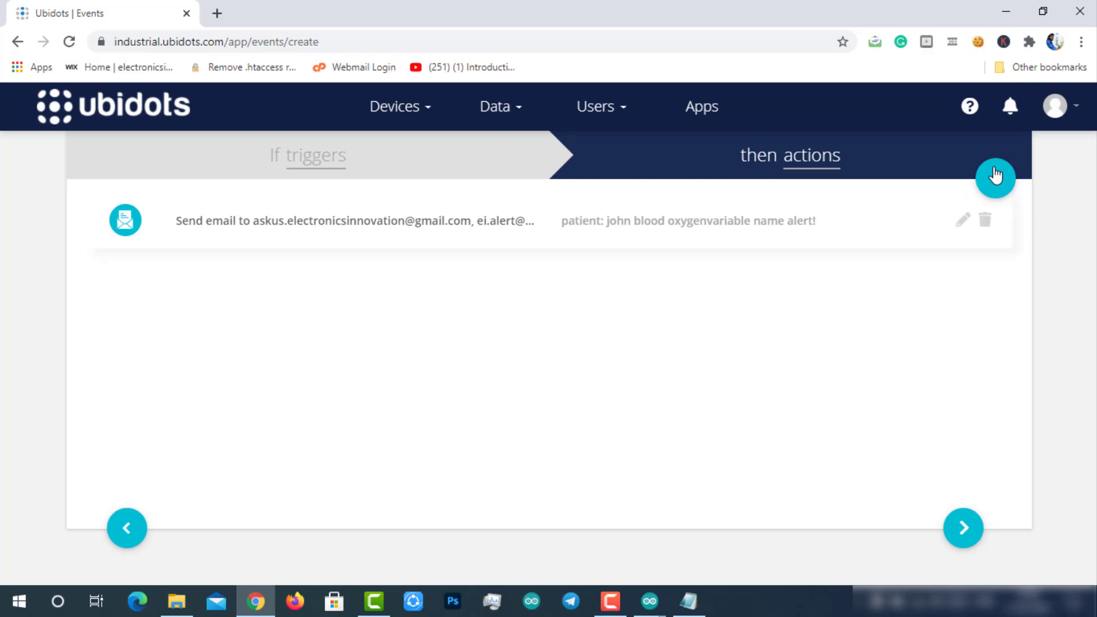
- Add an SMS action warning about John's blood oxygen and asking for necessary actions
{"action": "left_click", "coordinate": [995, 175]}
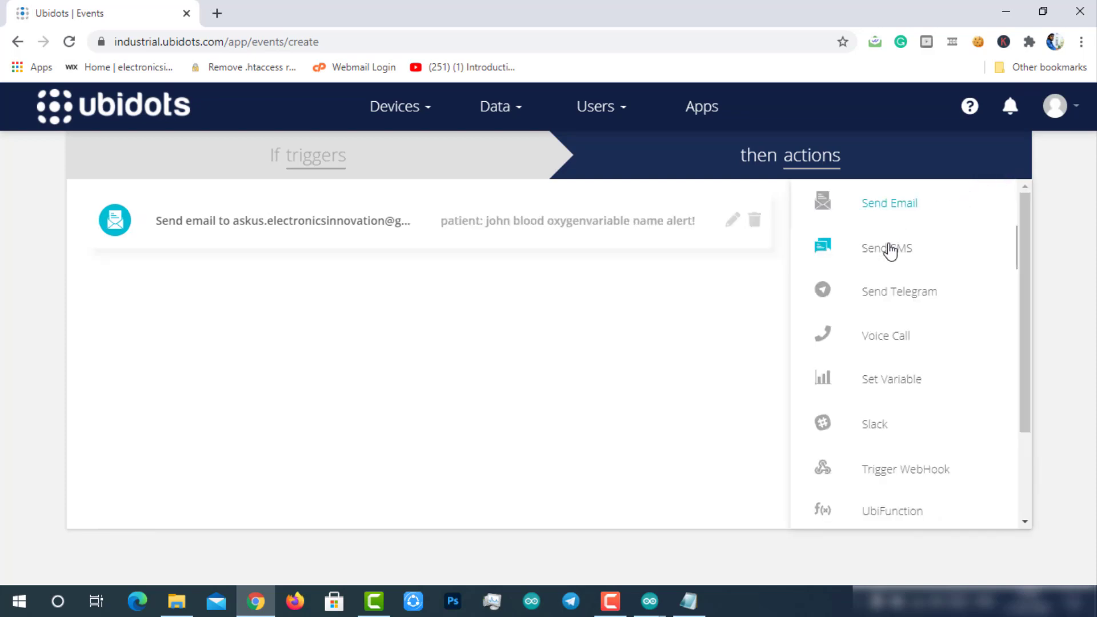
{"action": "left_click", "coordinate": [886, 248]}
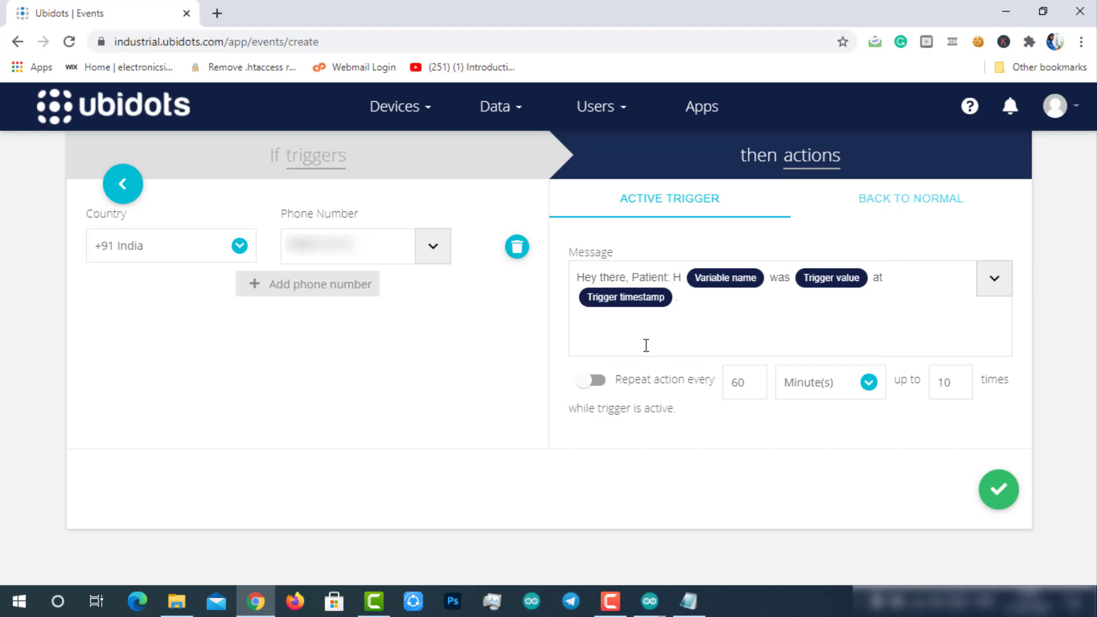
{"action": "type", "text": "ohn's Blood oxygen%"}
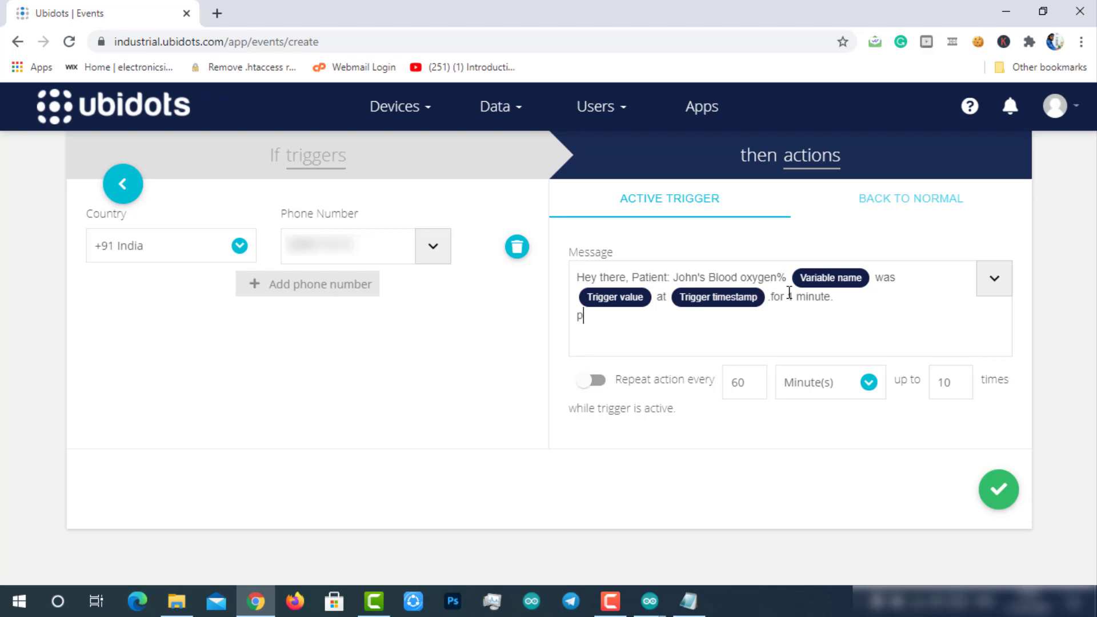
{"action": "type", "text": "lease necessary actions."}
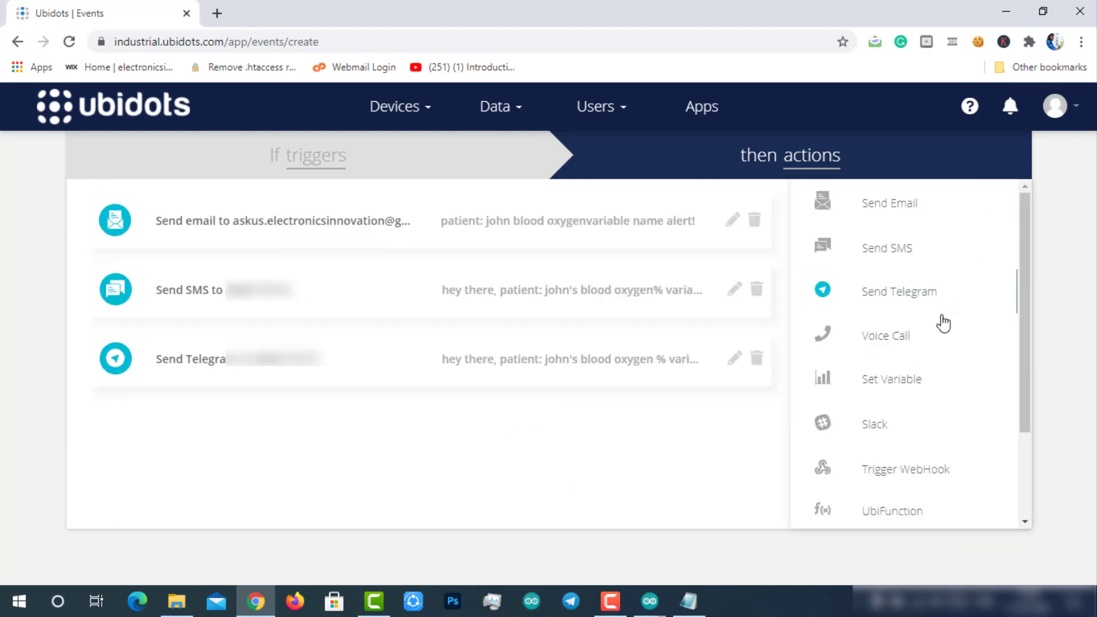
- Add a Voice Call action with voice Alice and a blood-oxygen-for-1-minute warning message
{"action": "left_click", "coordinate": [884, 335]}
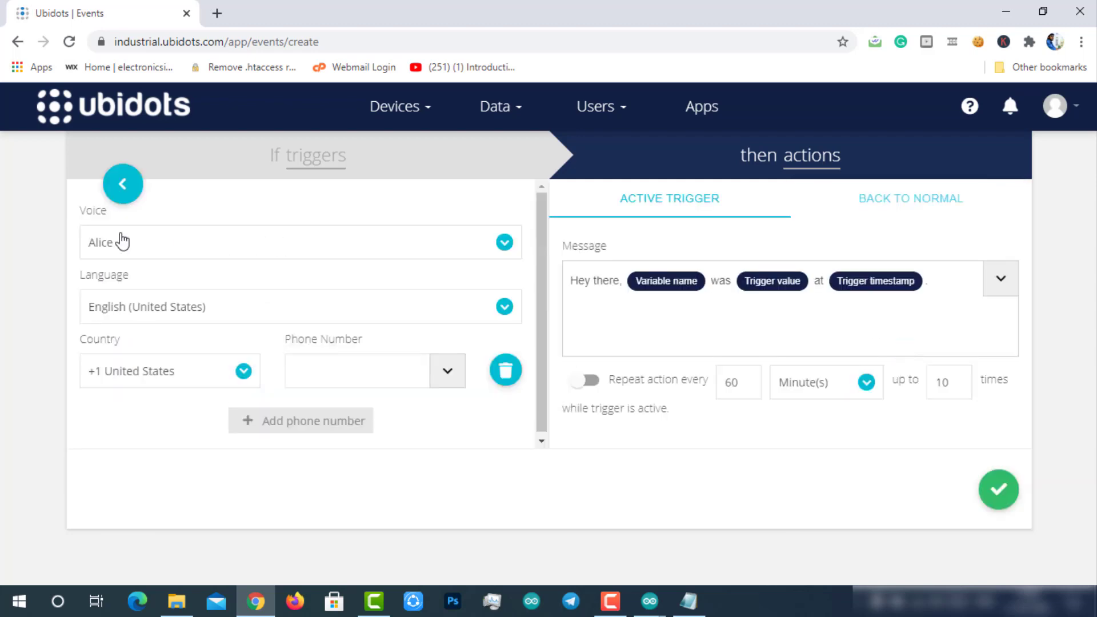
{"action": "left_click", "coordinate": [301, 242]}
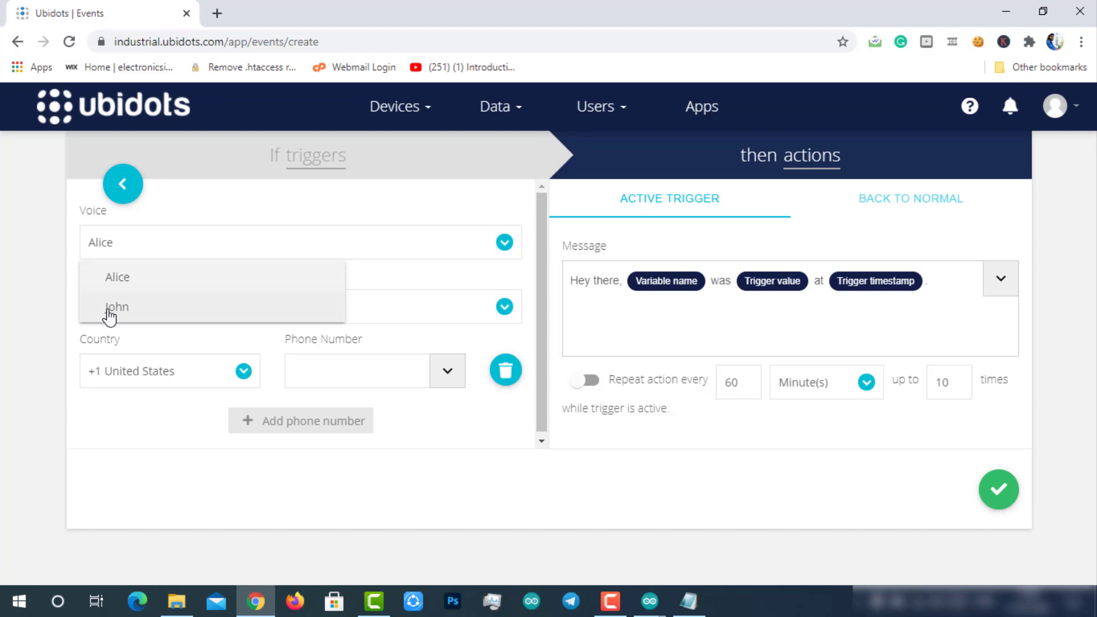
{"action": "mouse_move", "coordinate": [279, 251]}
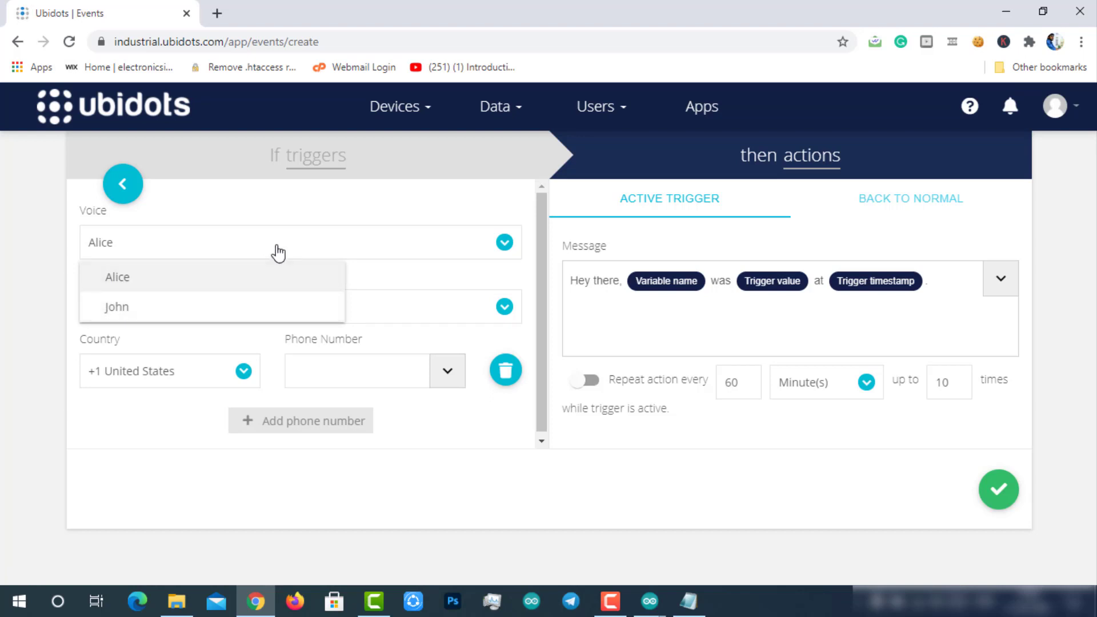
{"action": "left_click", "coordinate": [117, 276]}
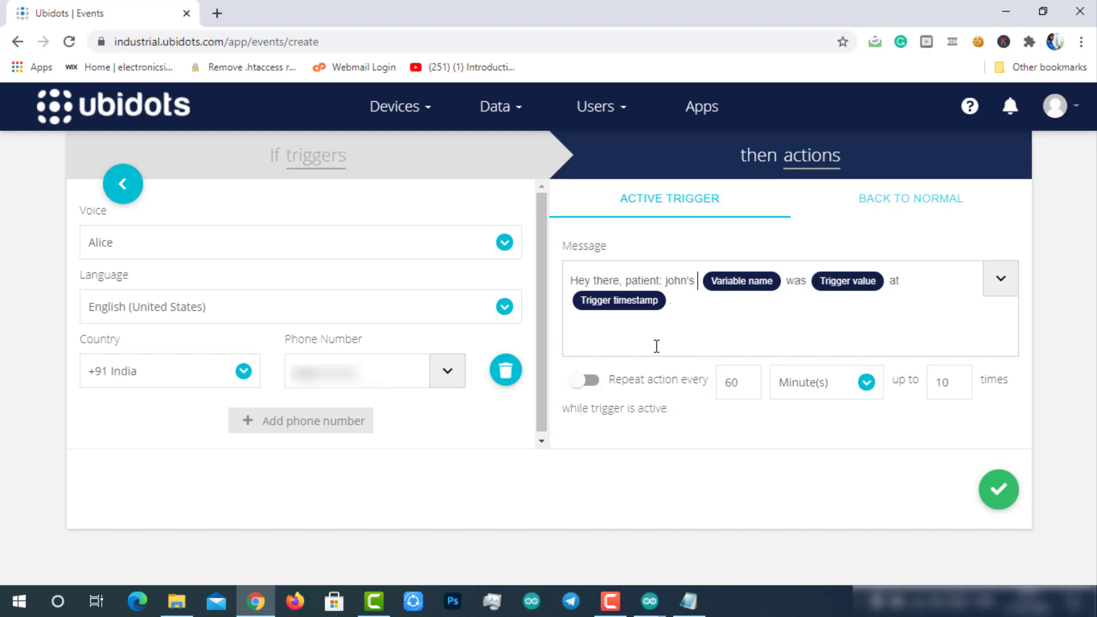
{"action": "type", "text": "blood oxygen %"}
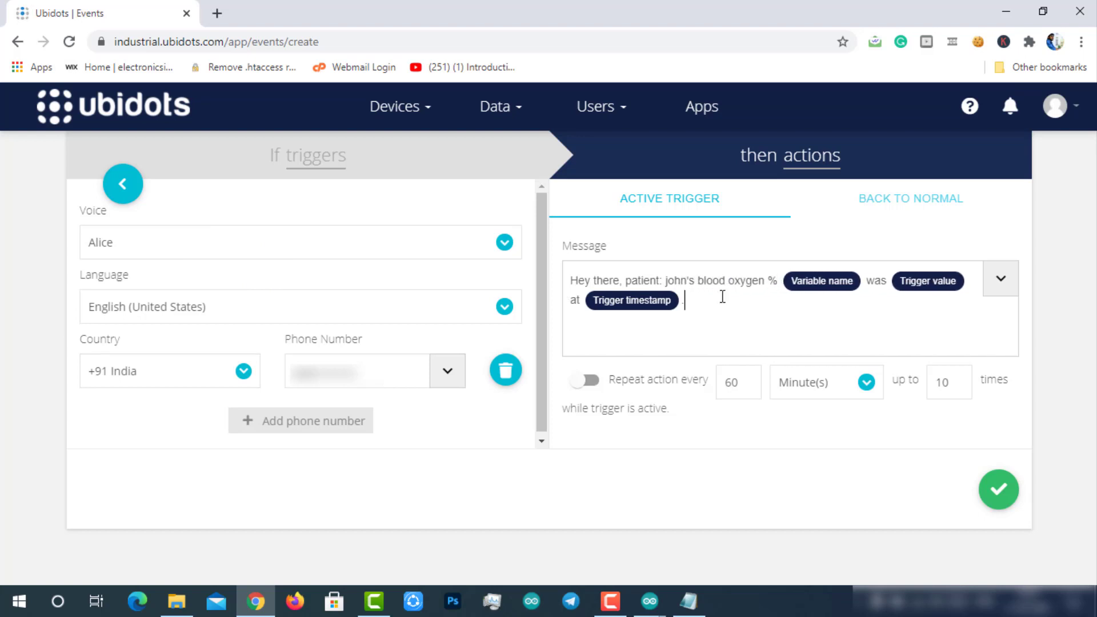
{"action": "type", "text": "for 1 minute. Please take necessary actions as soon as possible."}
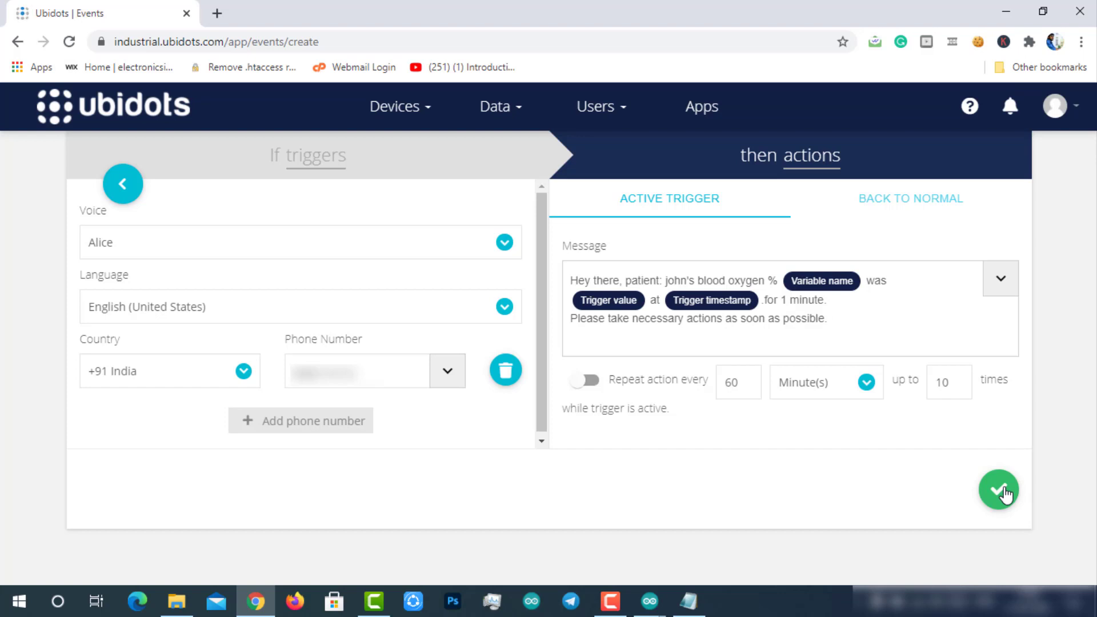
{"action": "mouse_move", "coordinate": [867, 182]}
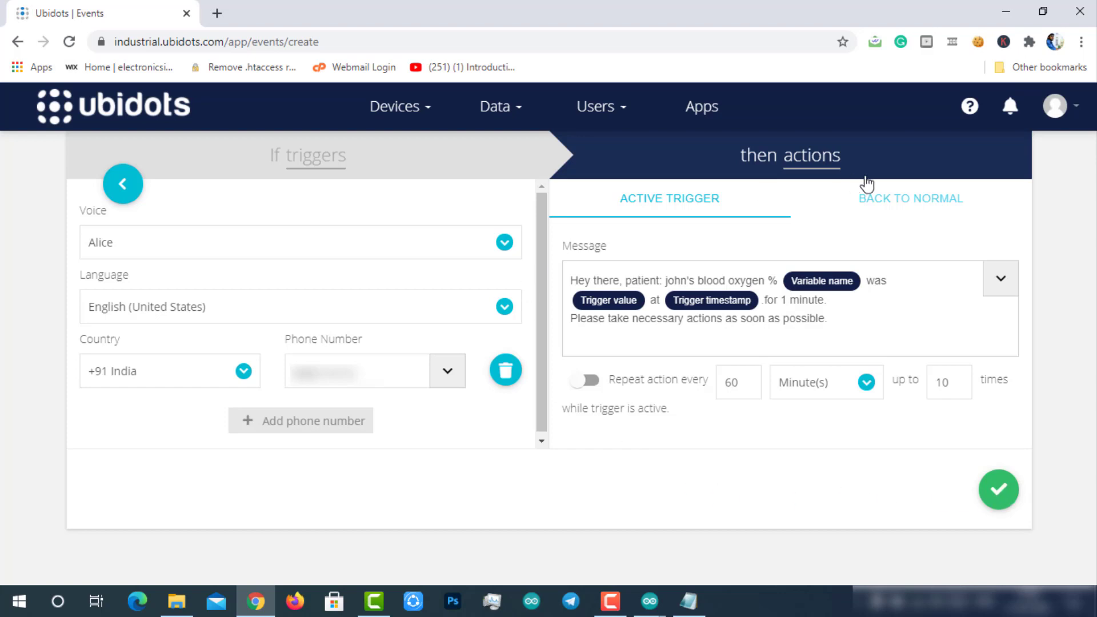
{"action": "mouse_move", "coordinate": [923, 195]}
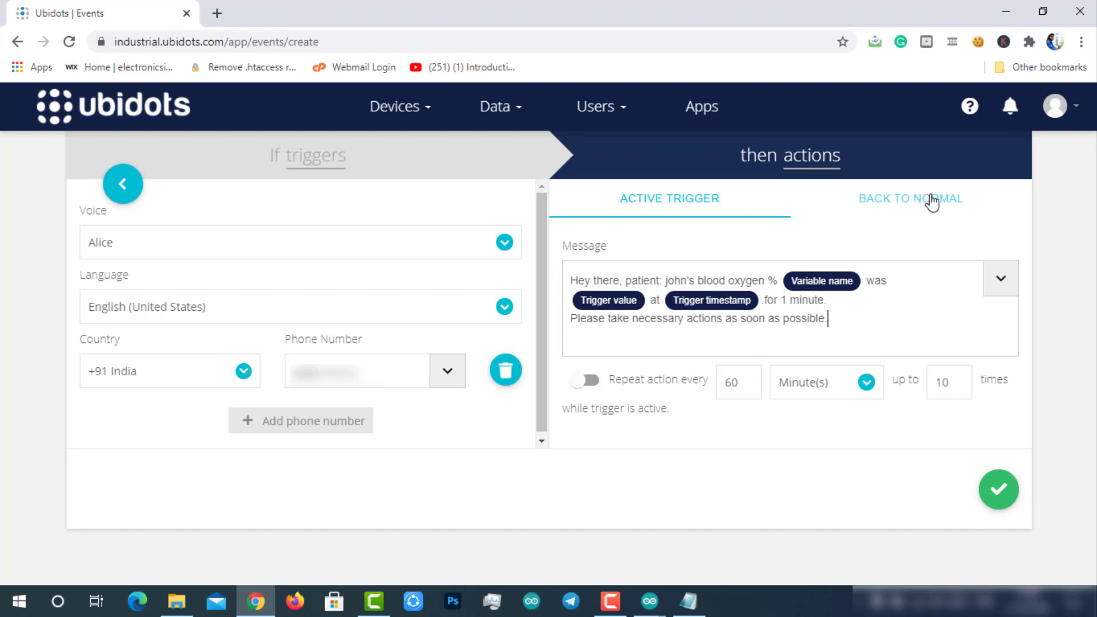
{"action": "mouse_move", "coordinate": [905, 204]}
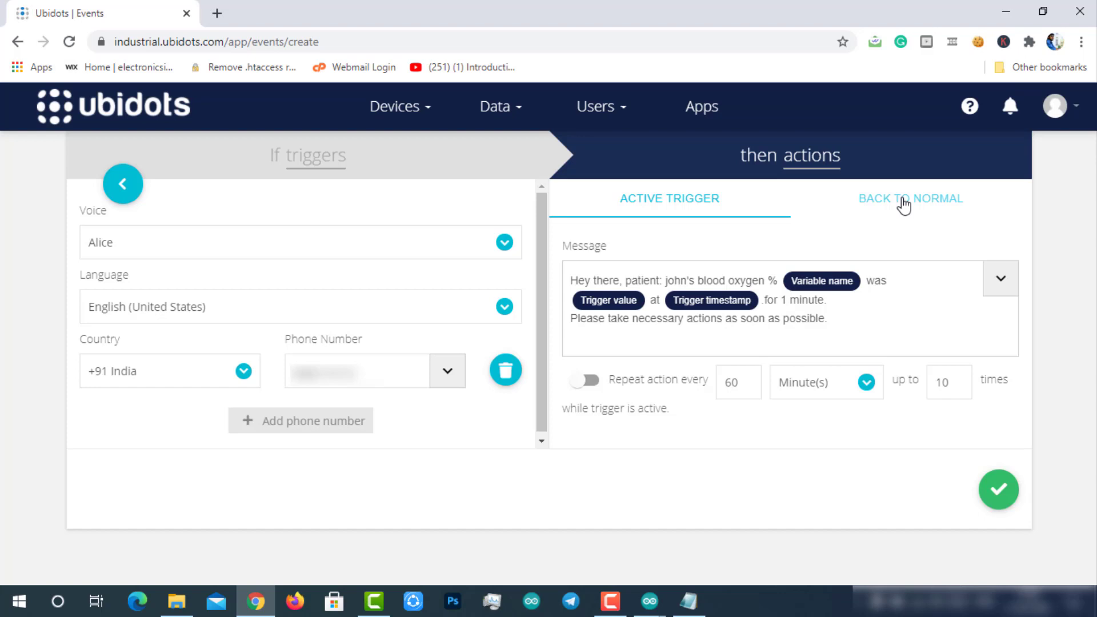
- Enable the back-to-normal message saying blood oxygen is back to normal
{"action": "left_click", "coordinate": [909, 198]}
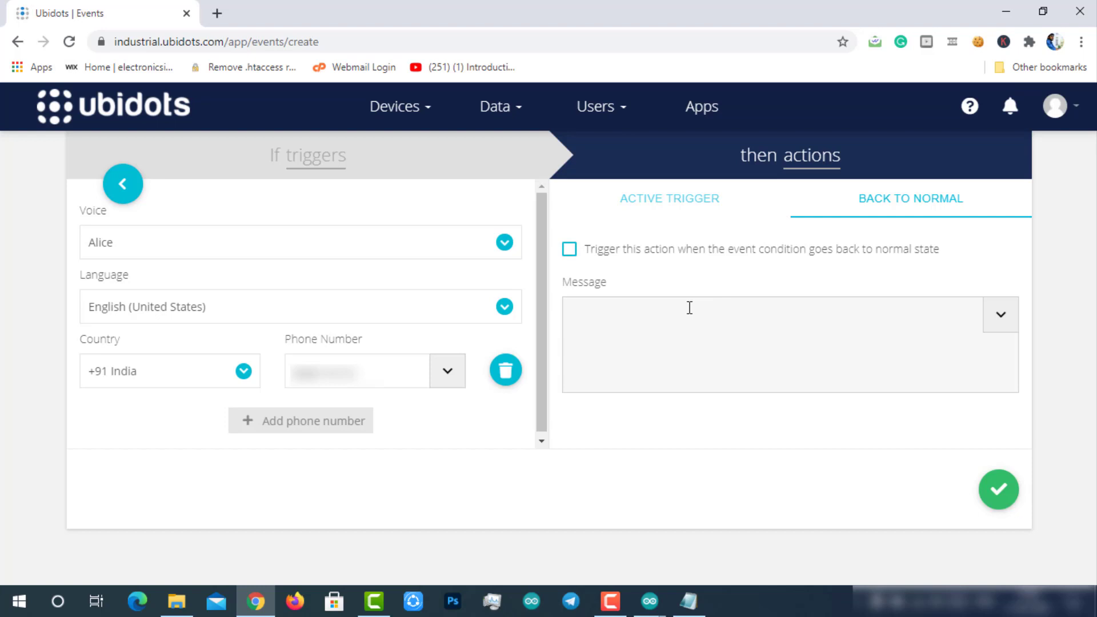
{"action": "left_click", "coordinate": [569, 249]}
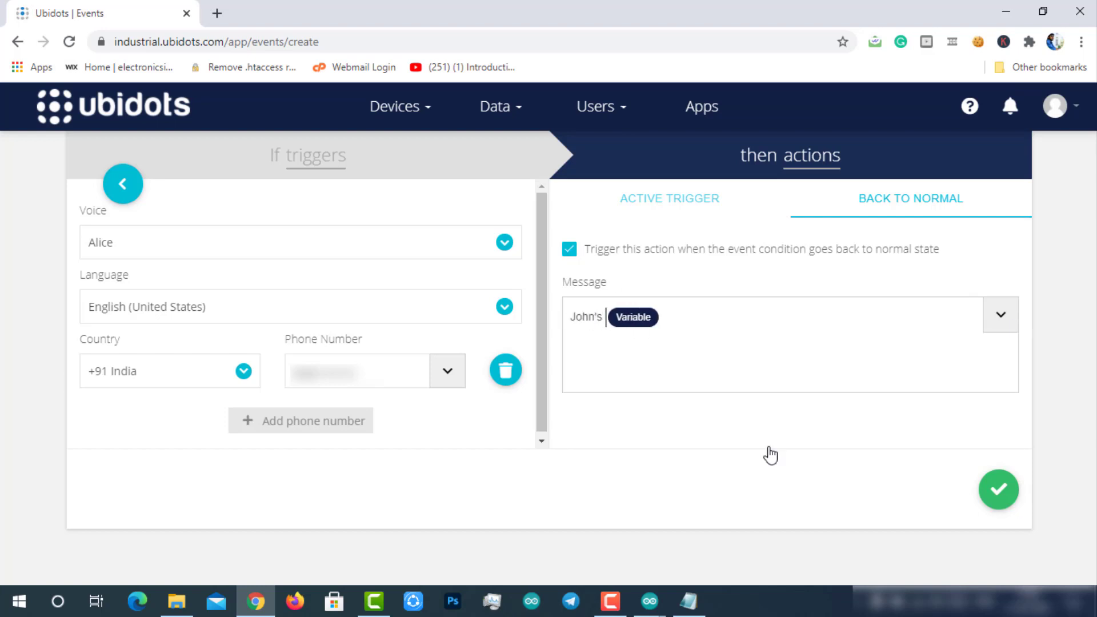
{"action": "type", "text": "blood oxygen"}
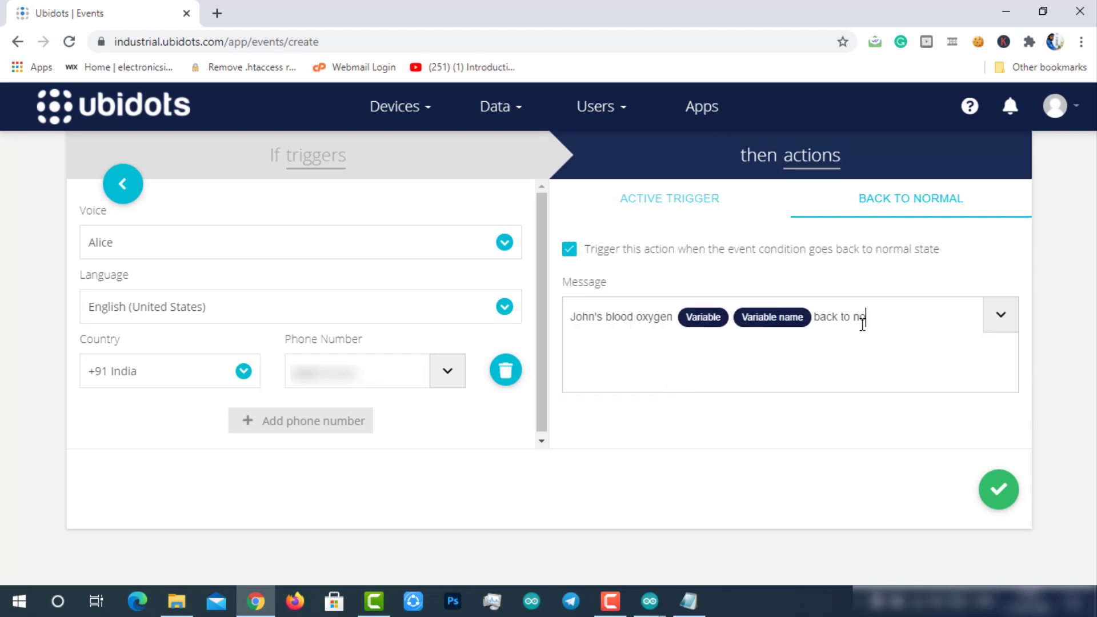
{"action": "type", "text": "ormal."}
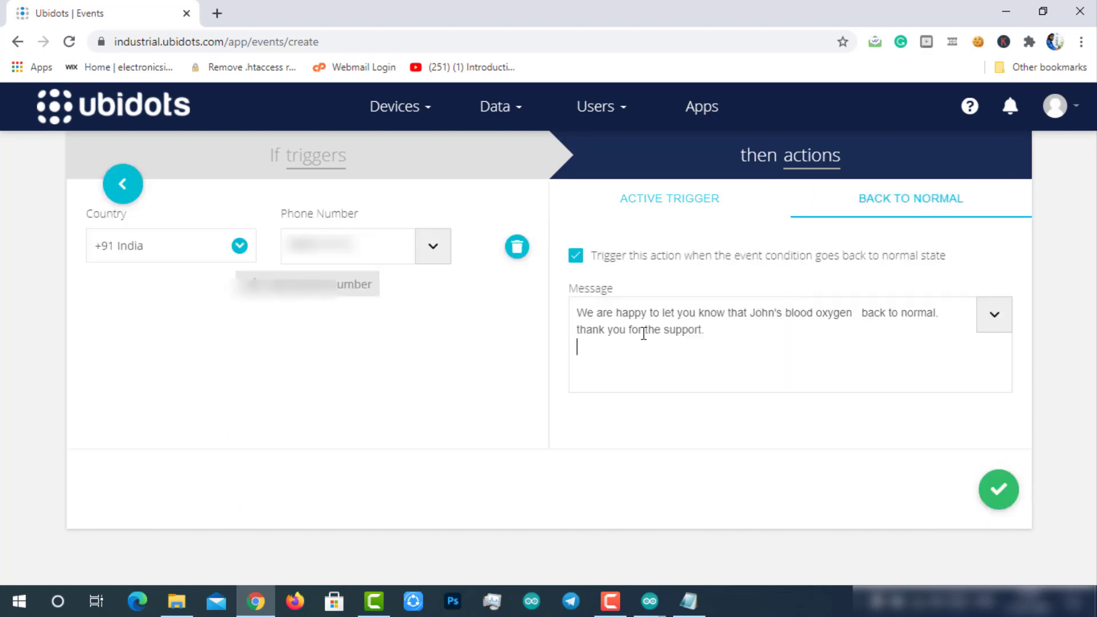
- Insert a variable after 'blood oxygen' and save the action
{"action": "left_click", "coordinate": [993, 314]}
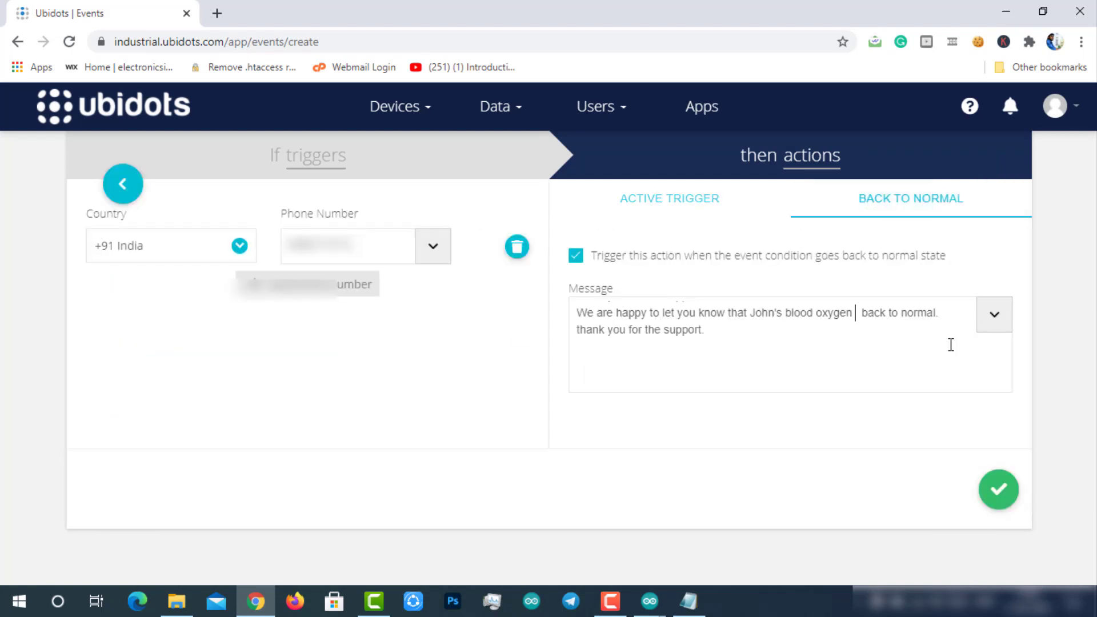
{"action": "left_click", "coordinate": [668, 198]}
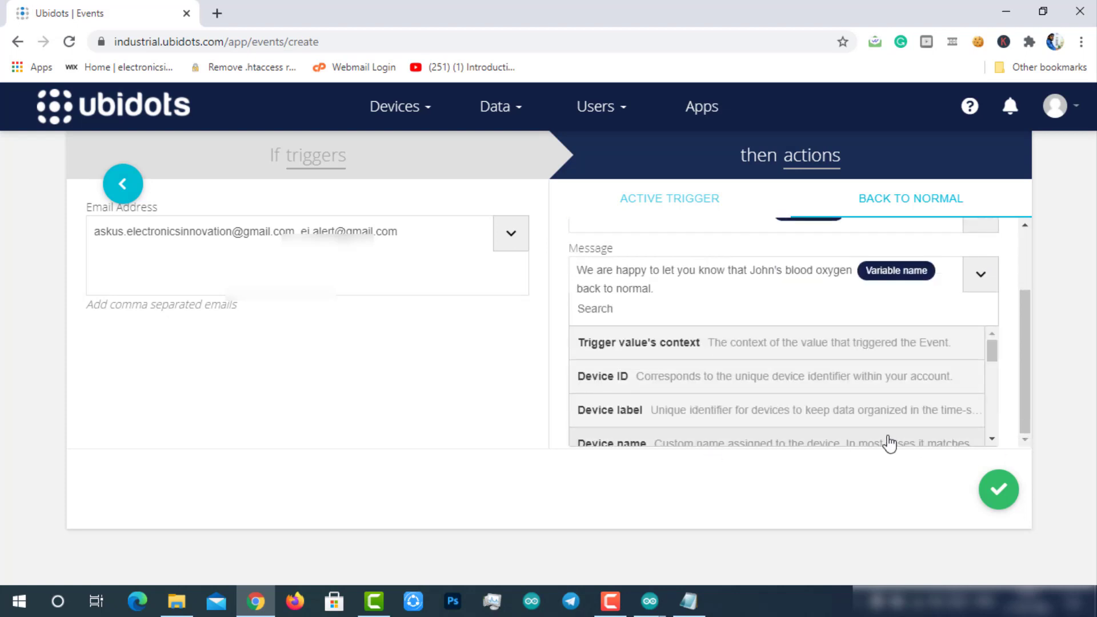
{"action": "left_click", "coordinate": [998, 490]}
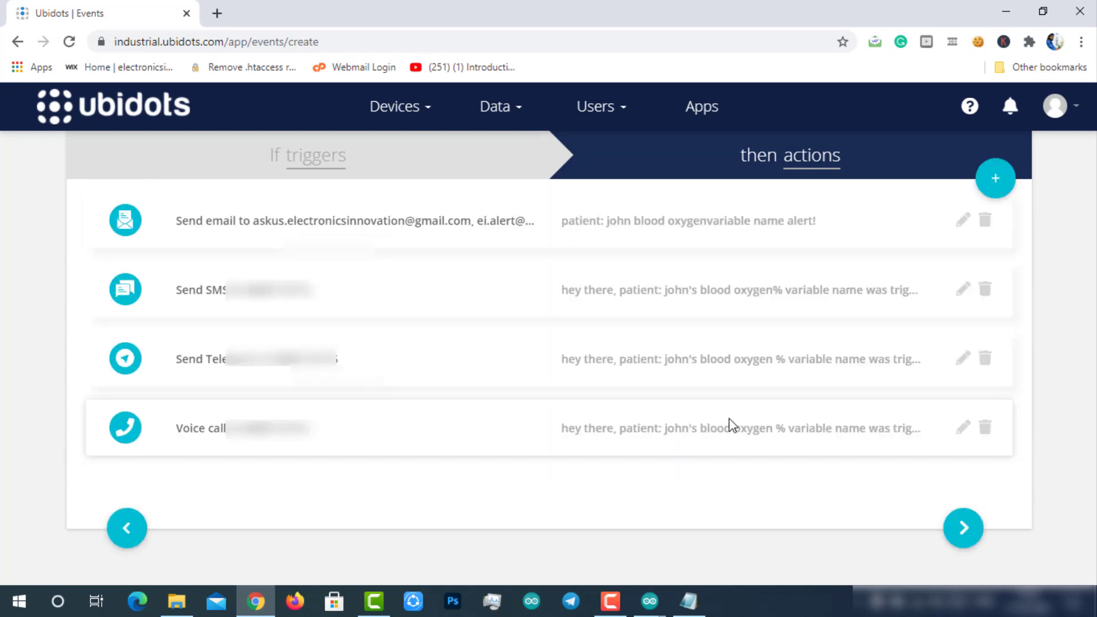
{"action": "mouse_move", "coordinate": [663, 600]}
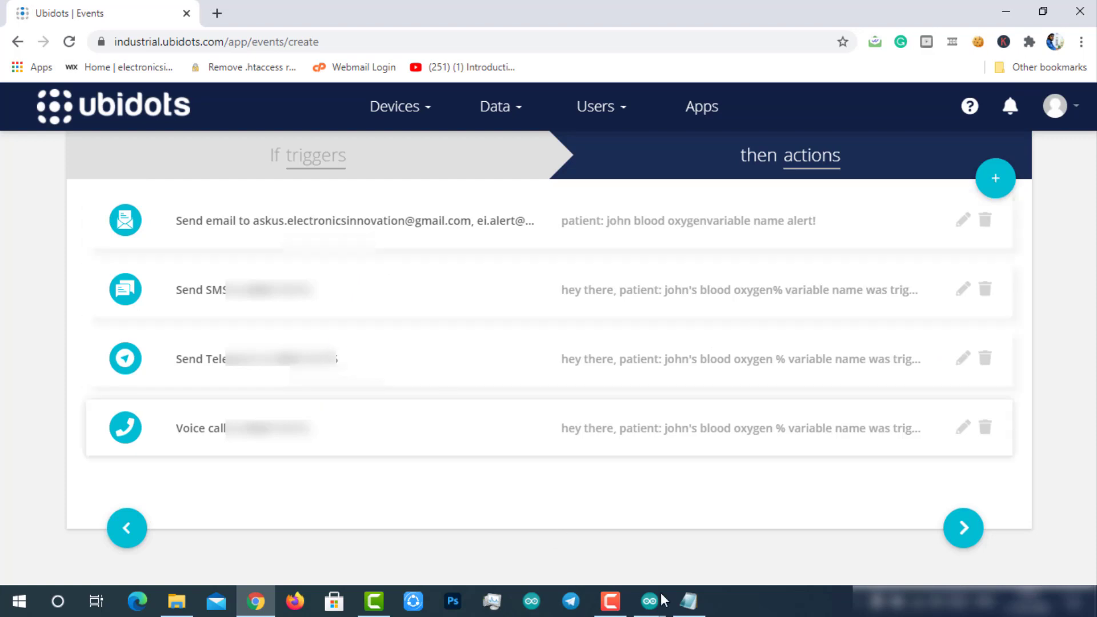
- Continue to the 'Almost ready!' naming and scheduling page
{"action": "left_click", "coordinate": [962, 528]}
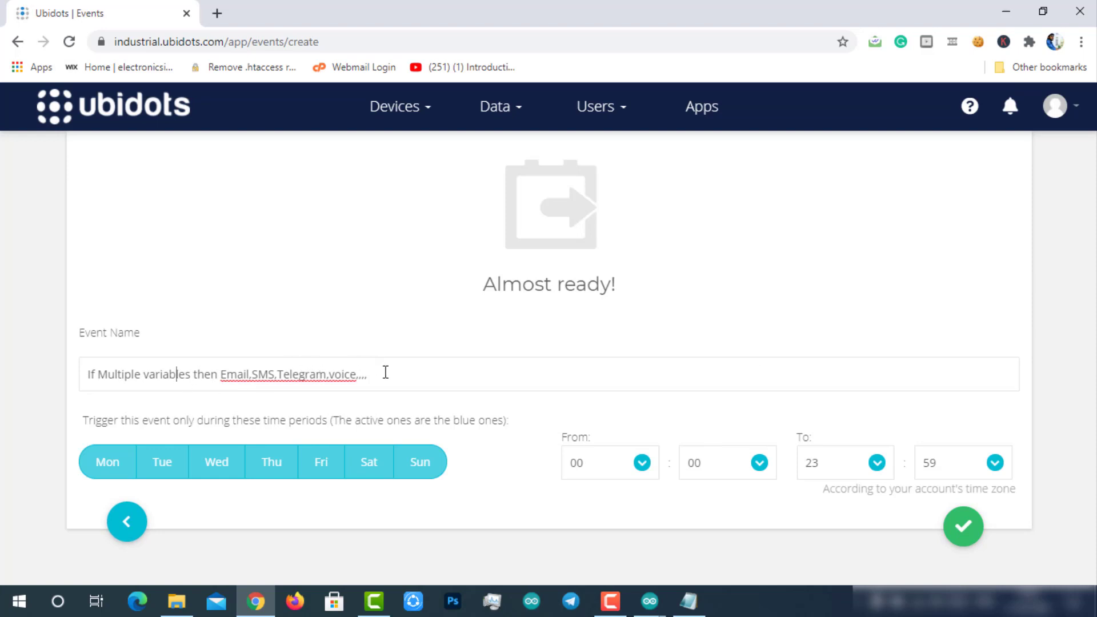
- Name the event 'John's blood oxygen % alert', keep all weekdays active 00:00–23:59, and save it
{"action": "type", "text": "John's blood oxygen"}
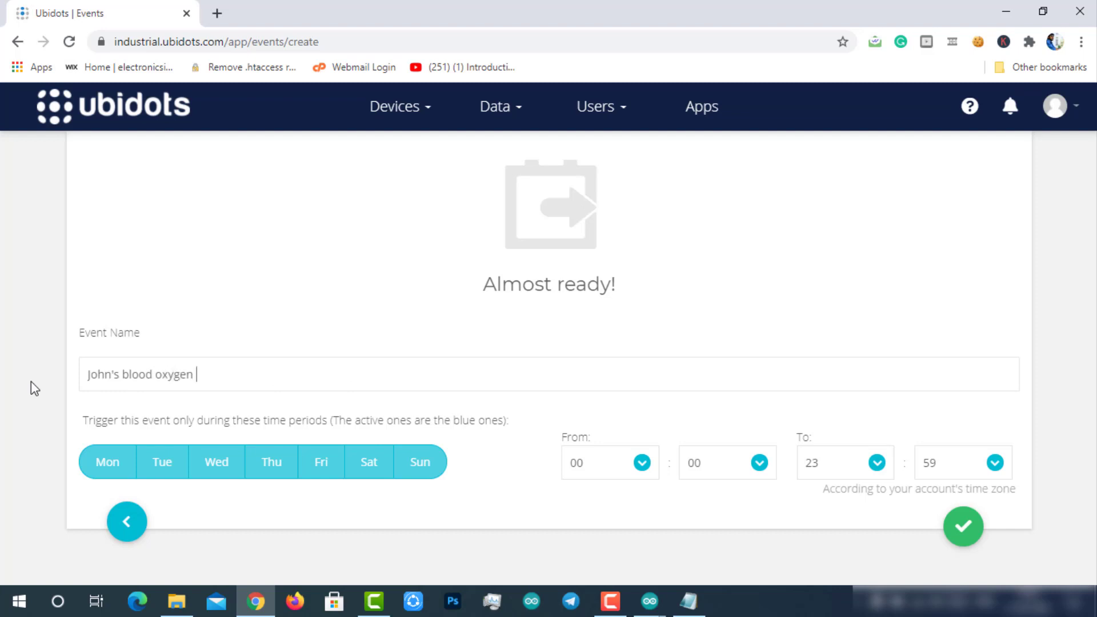
{"action": "type", "text": "% alert"}
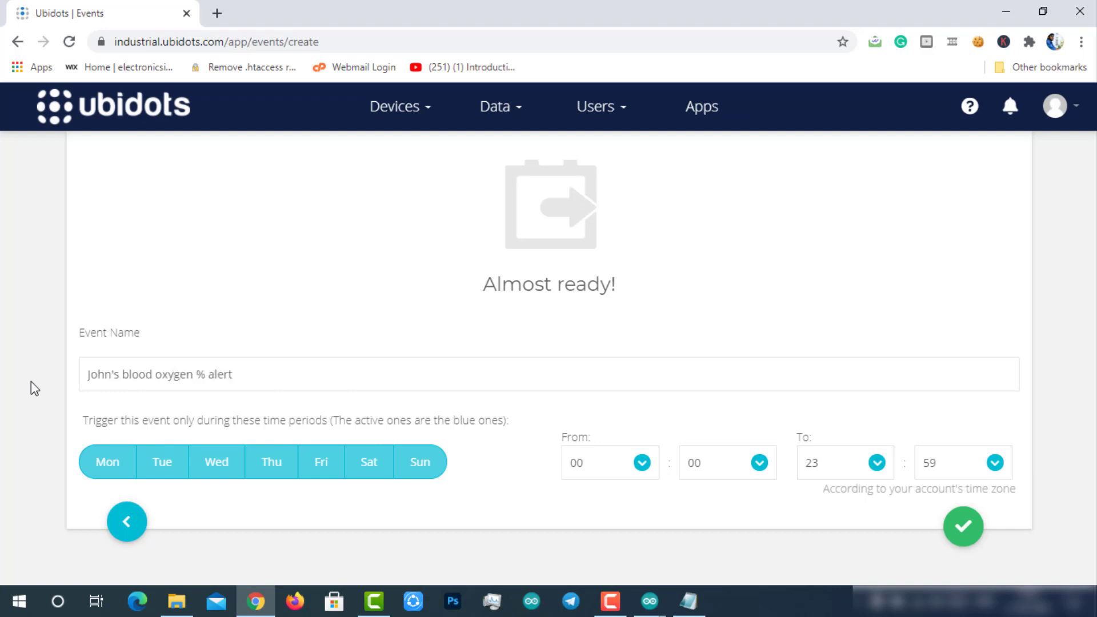
{"action": "left_click", "coordinate": [107, 462]}
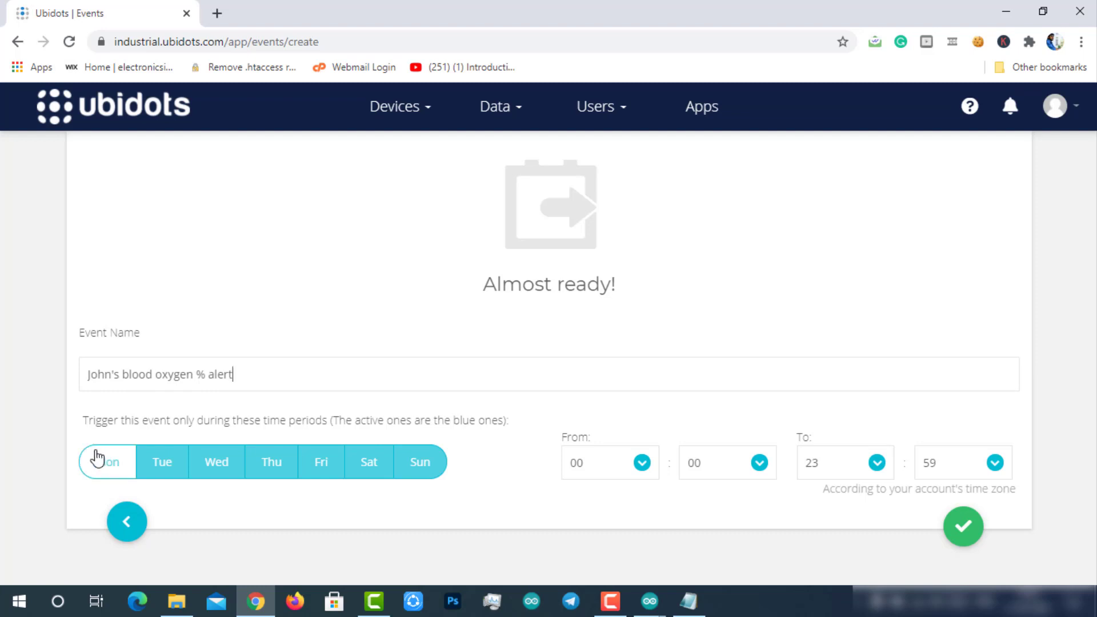
{"action": "left_click", "coordinate": [108, 462]}
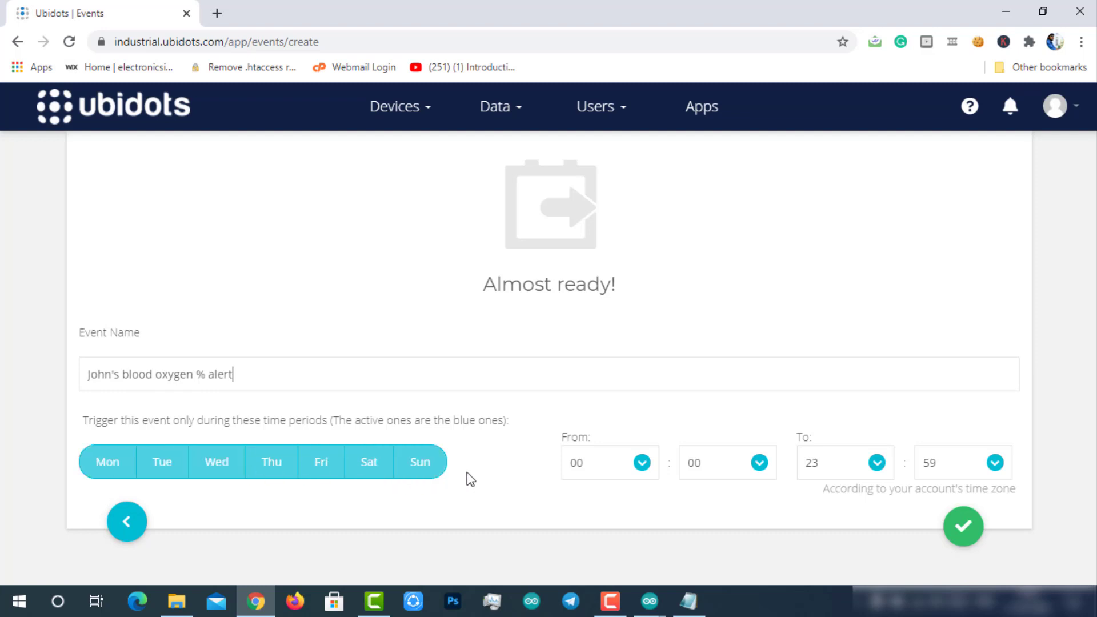
{"action": "left_click", "coordinate": [320, 461]}
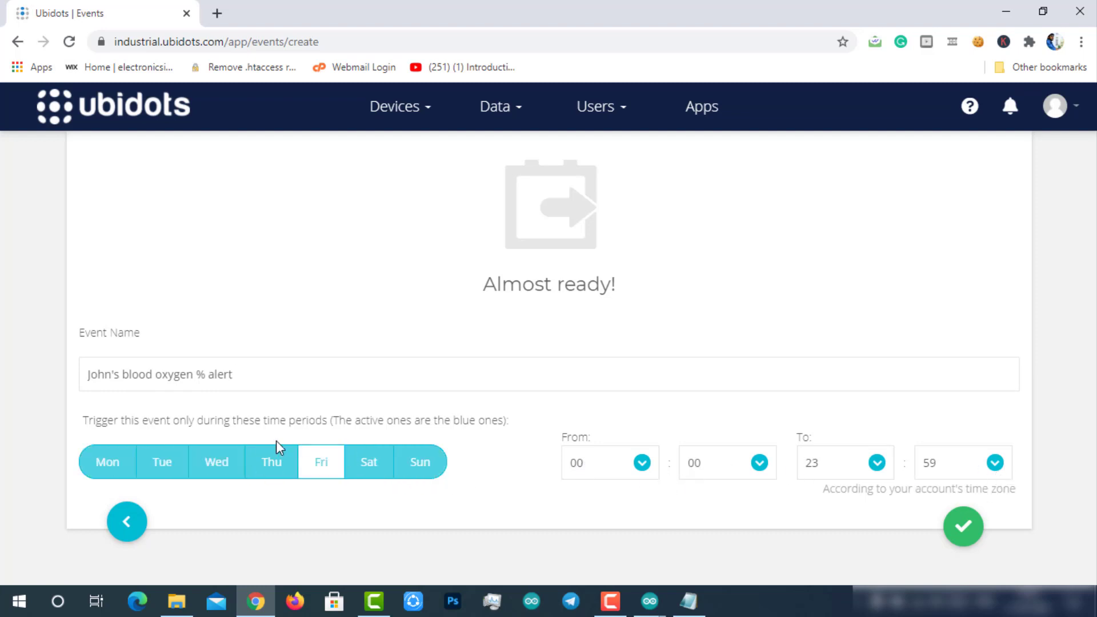
{"action": "left_click", "coordinate": [964, 525]}
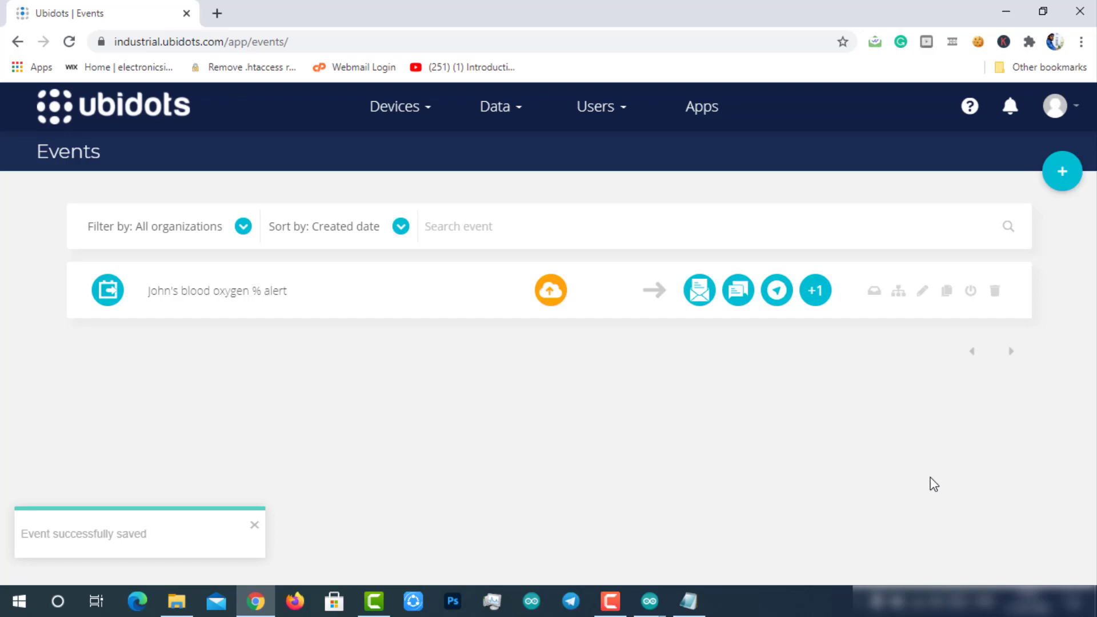
{"action": "mouse_move", "coordinate": [369, 410]}
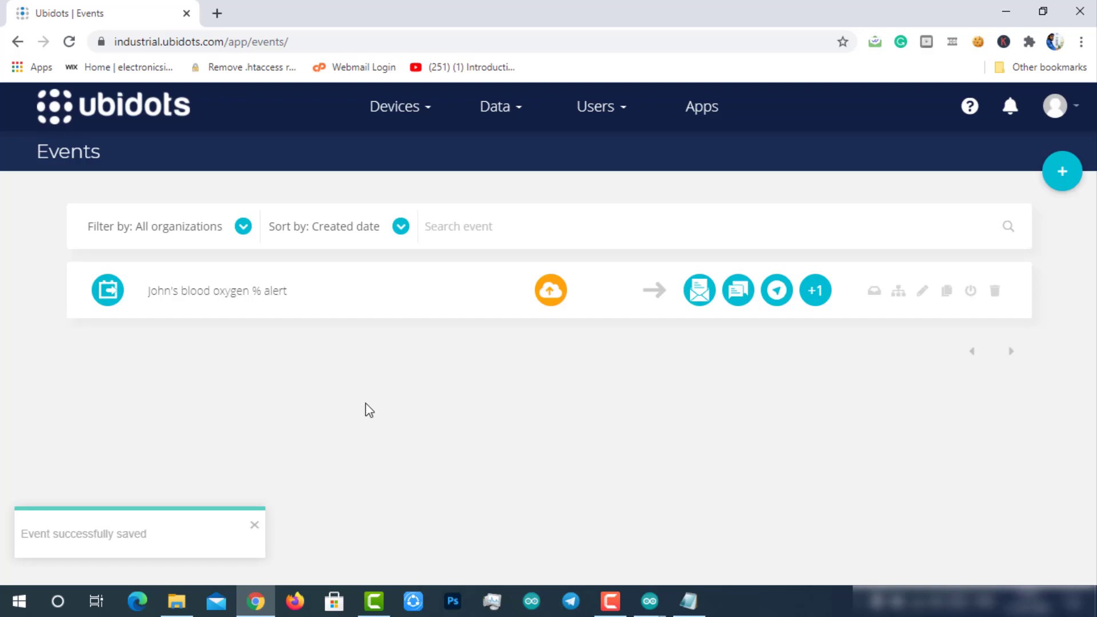
{"action": "mouse_move", "coordinate": [148, 293]}
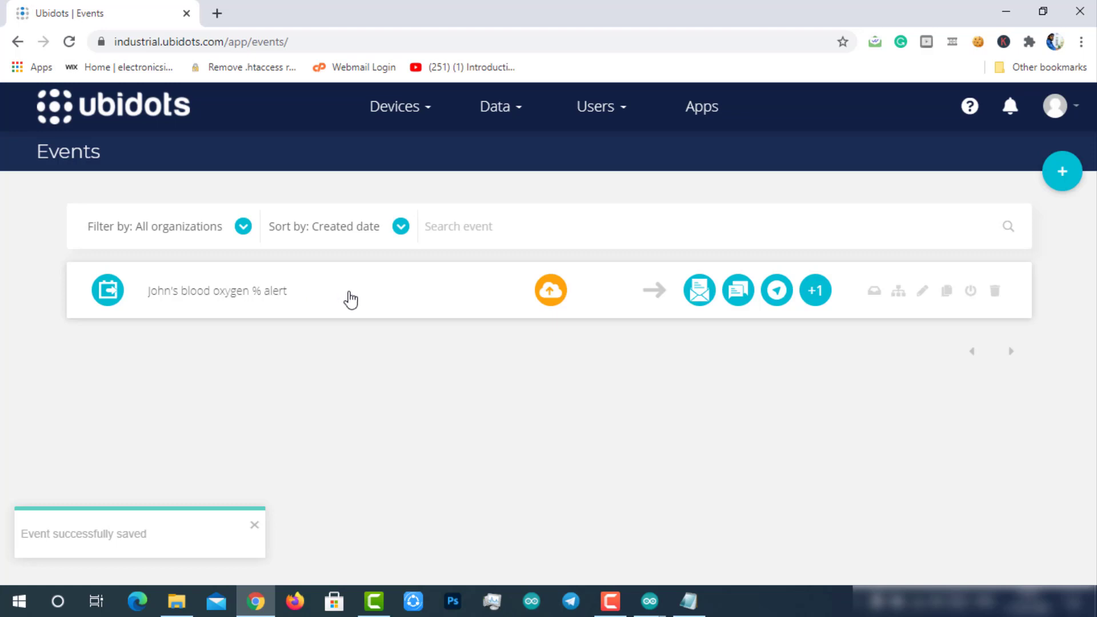
{"action": "mouse_move", "coordinate": [677, 322]}
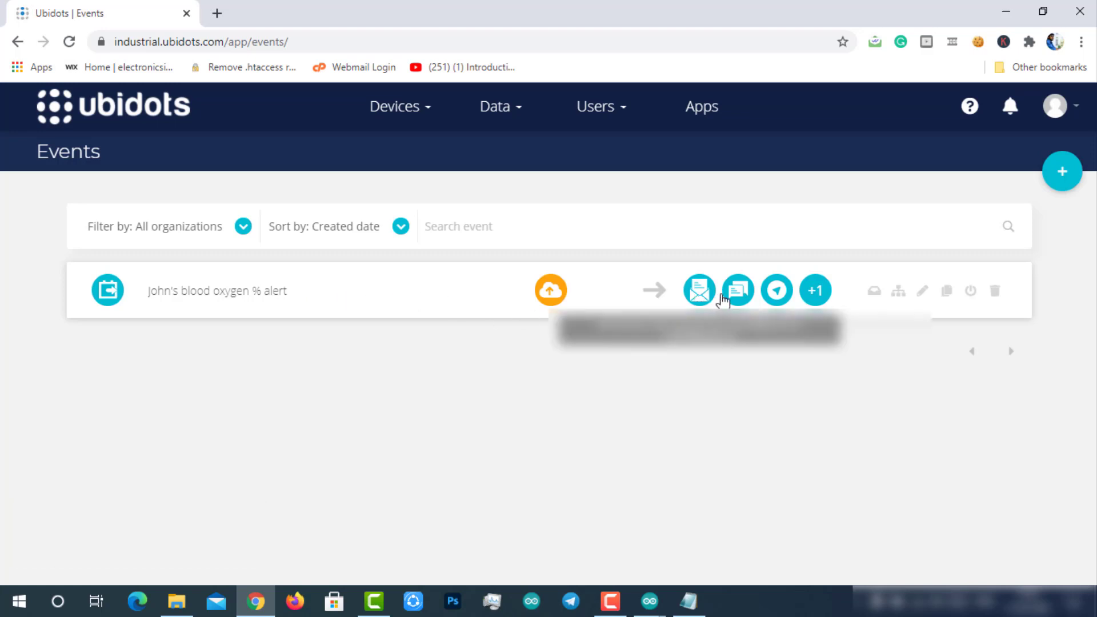
{"action": "mouse_move", "coordinate": [774, 289]}
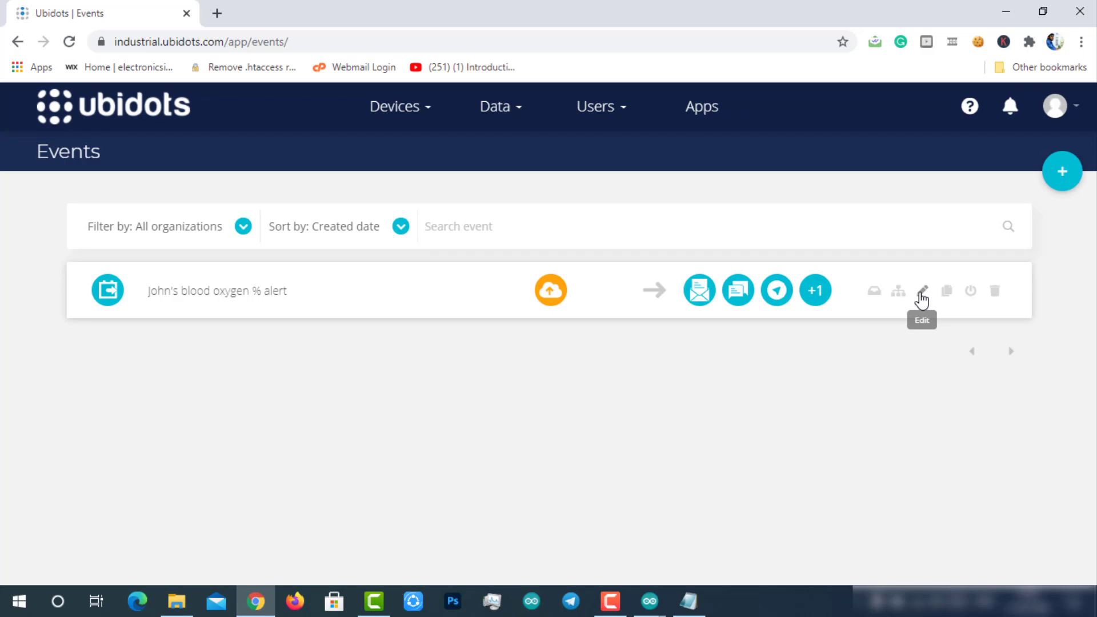
{"action": "mouse_move", "coordinate": [955, 307]}
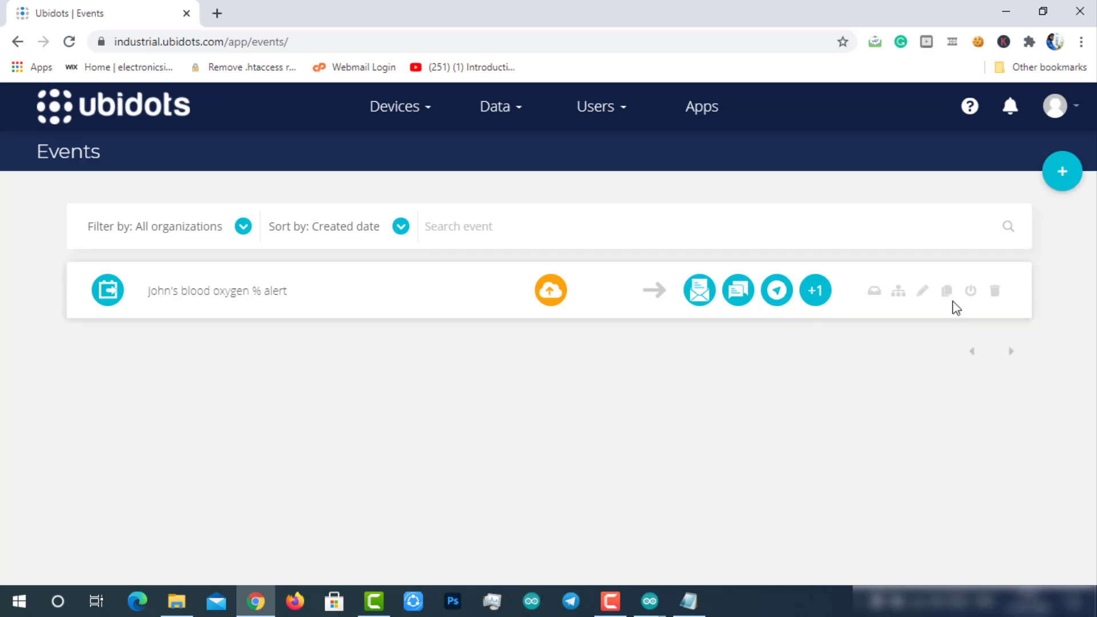
{"action": "mouse_move", "coordinate": [995, 290]}
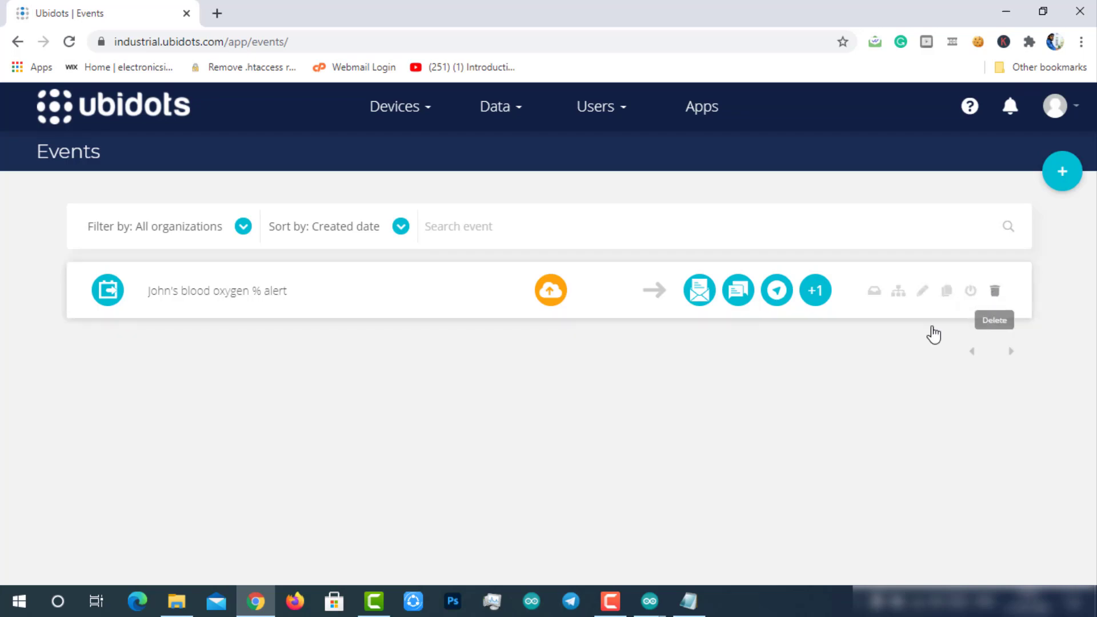
{"action": "mouse_move", "coordinate": [684, 420]}
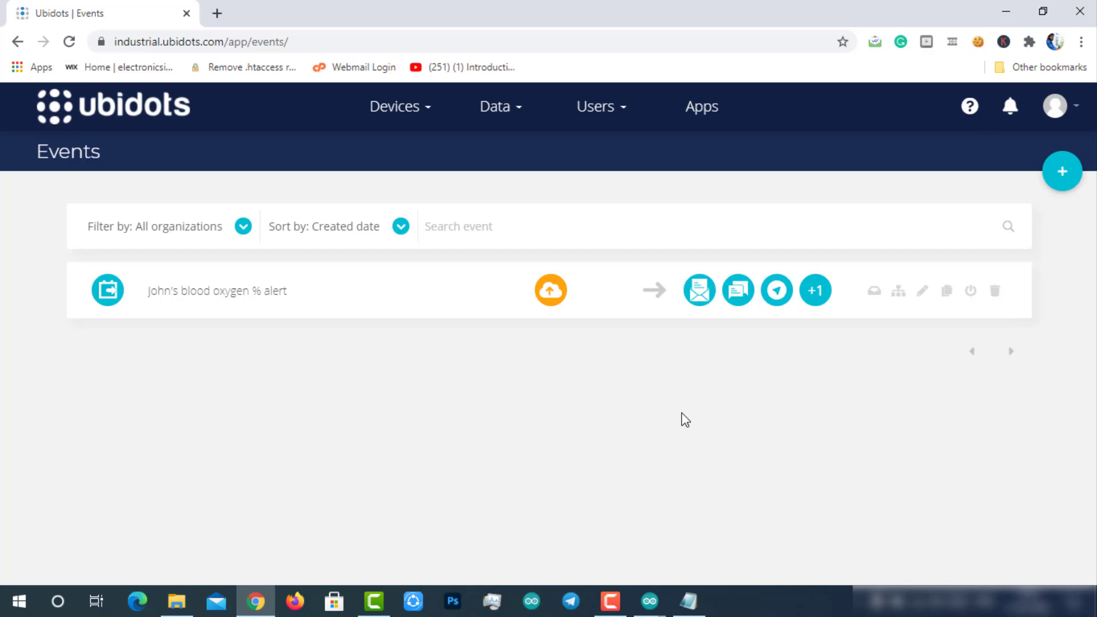
{"action": "mouse_move", "coordinate": [513, 383]}
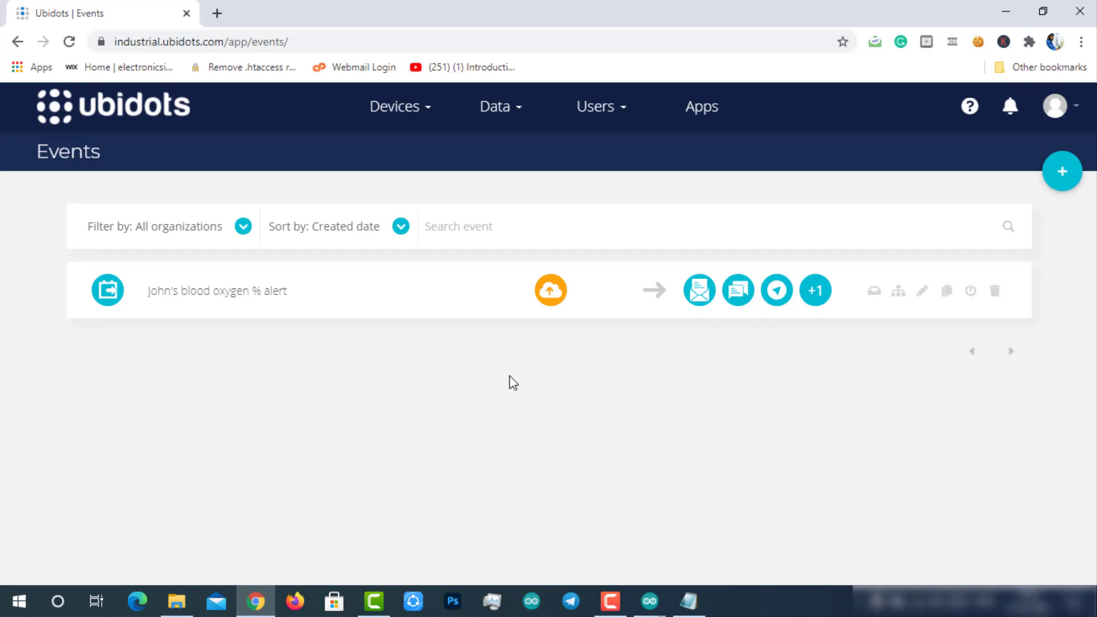
{"action": "mouse_move", "coordinate": [467, 409]}
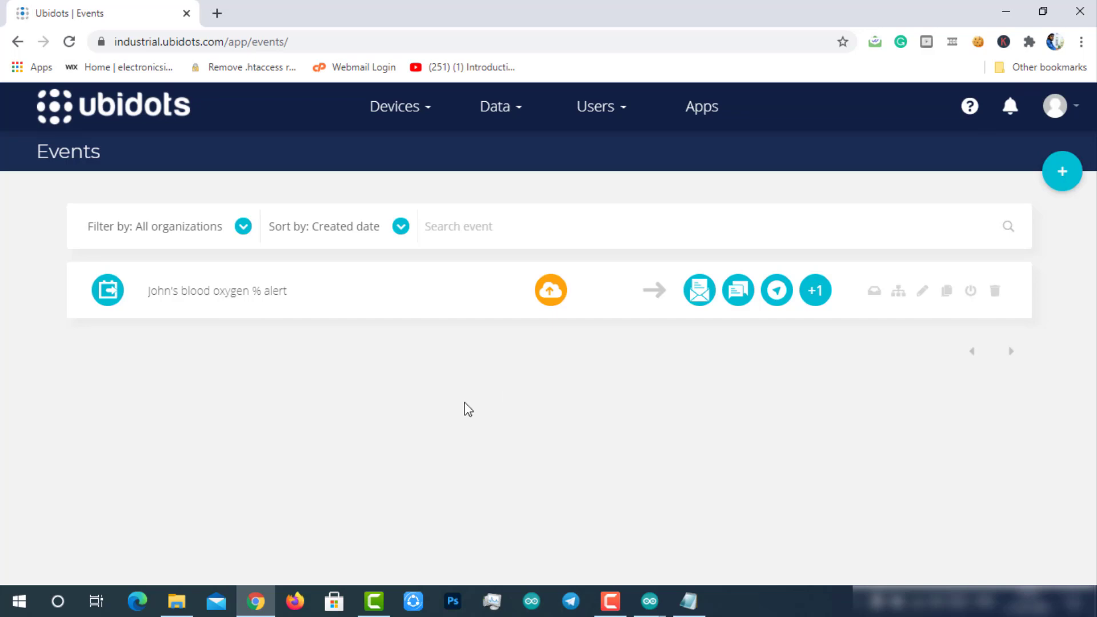
{"action": "mouse_move", "coordinate": [487, 406]}
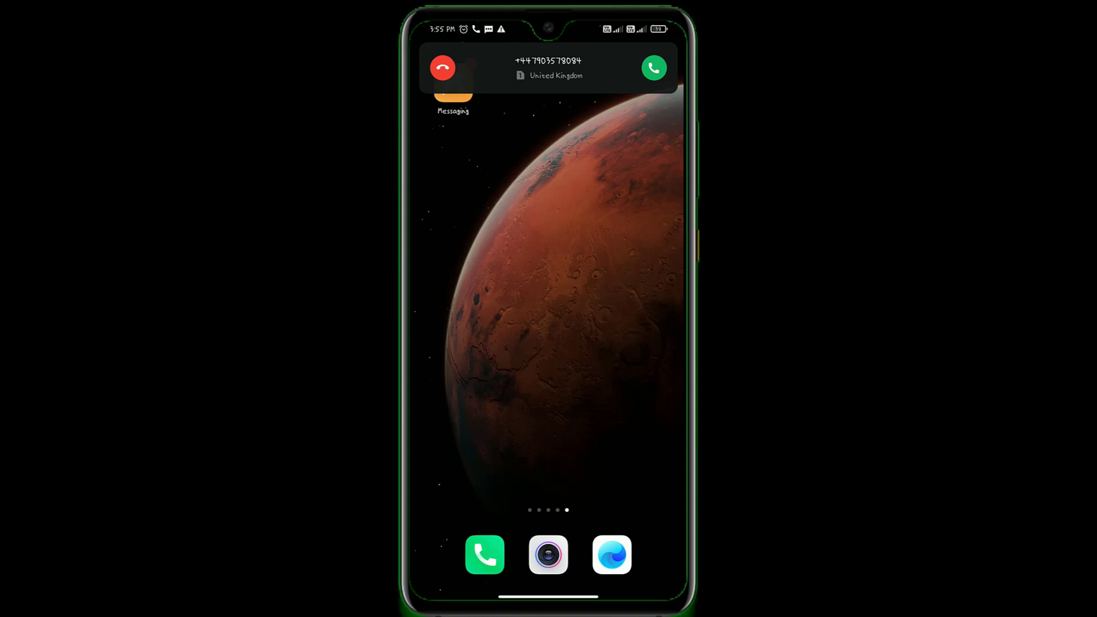
- Answer the incoming Ubidots alert call, listen on speaker, then hang up
{"action": "left_click", "coordinate": [654, 68]}
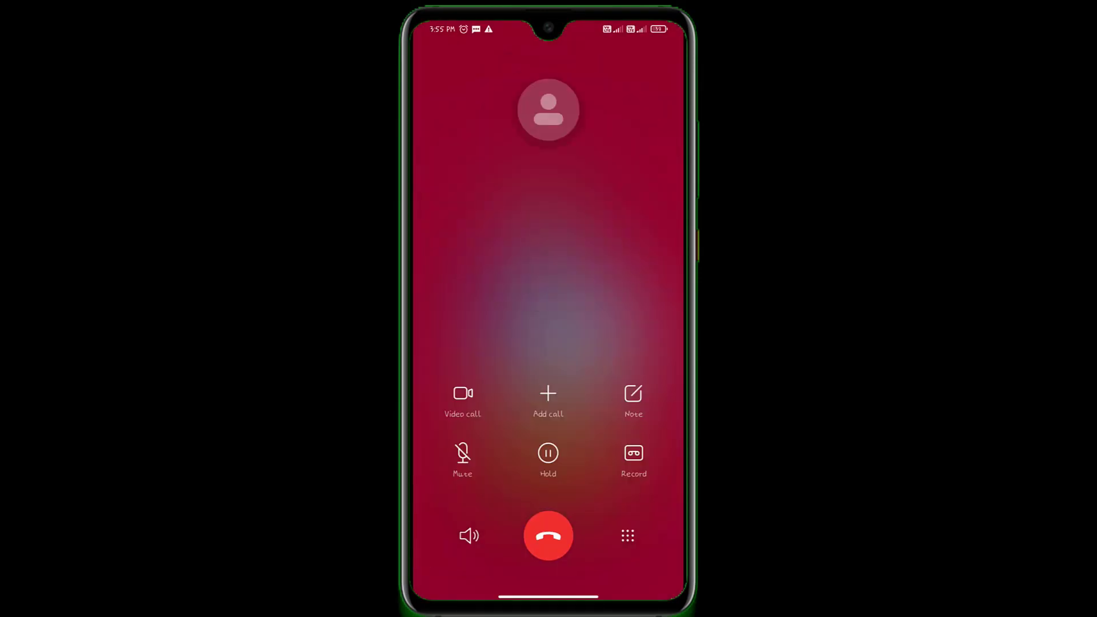
{"action": "left_click", "coordinate": [468, 536]}
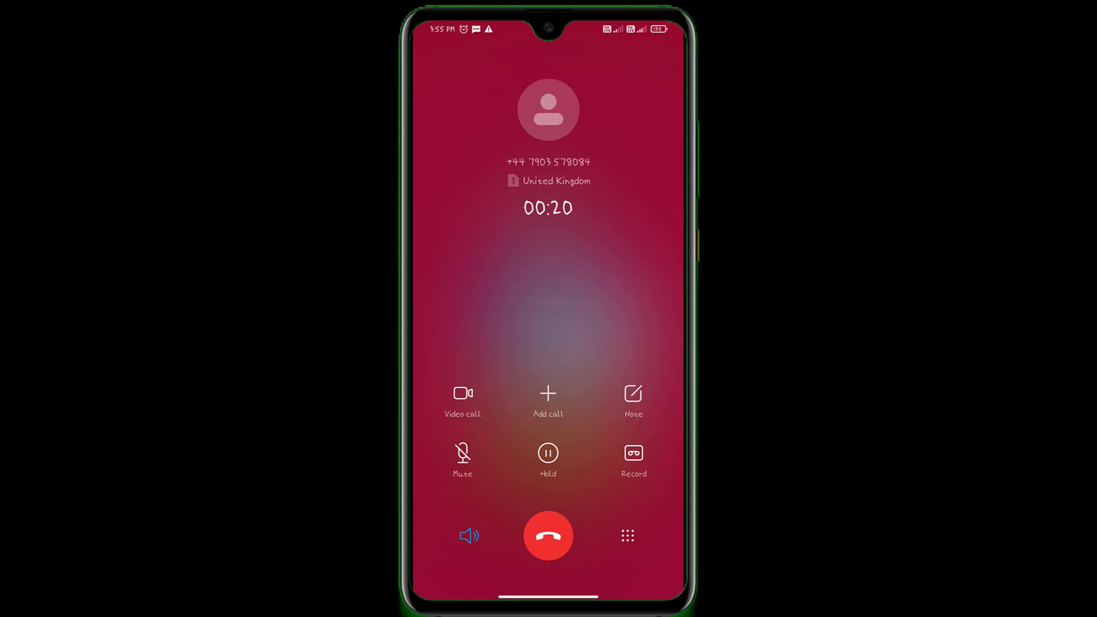
{"action": "left_click", "coordinate": [547, 534]}
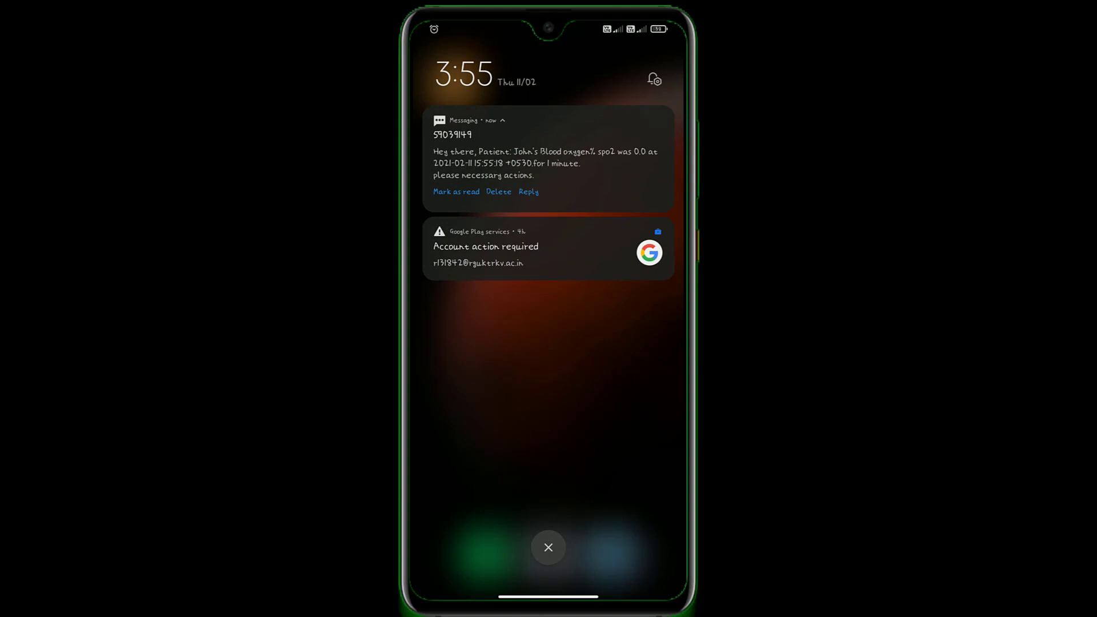
- Read the blood oxygen SMS alert, then move on toward the email alert
{"action": "left_click", "coordinate": [546, 158]}
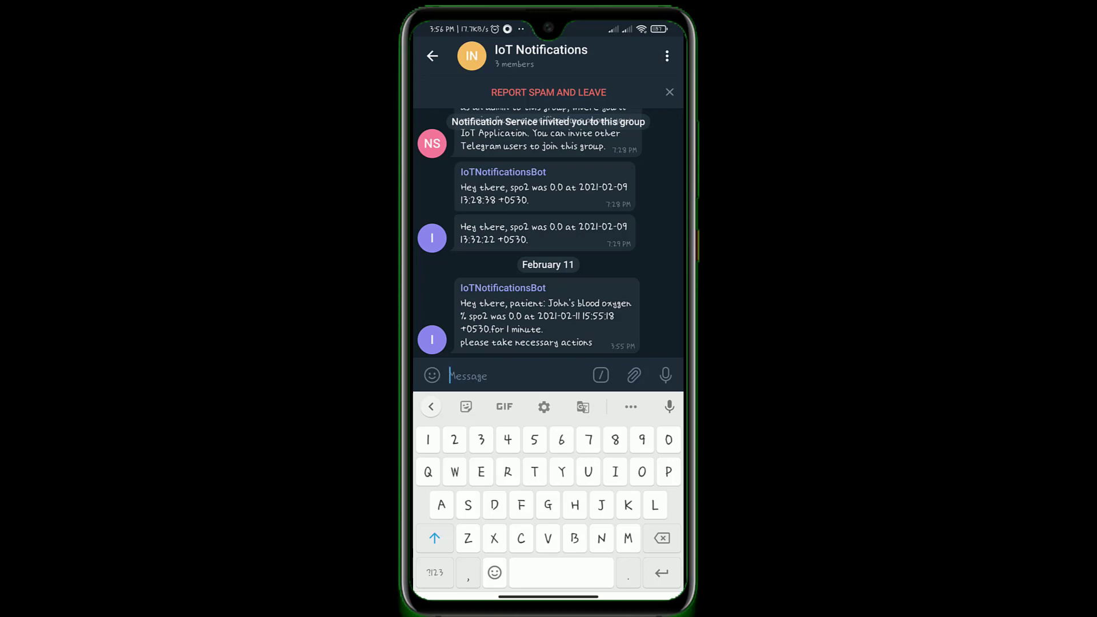
{"action": "left_click", "coordinate": [669, 92]}
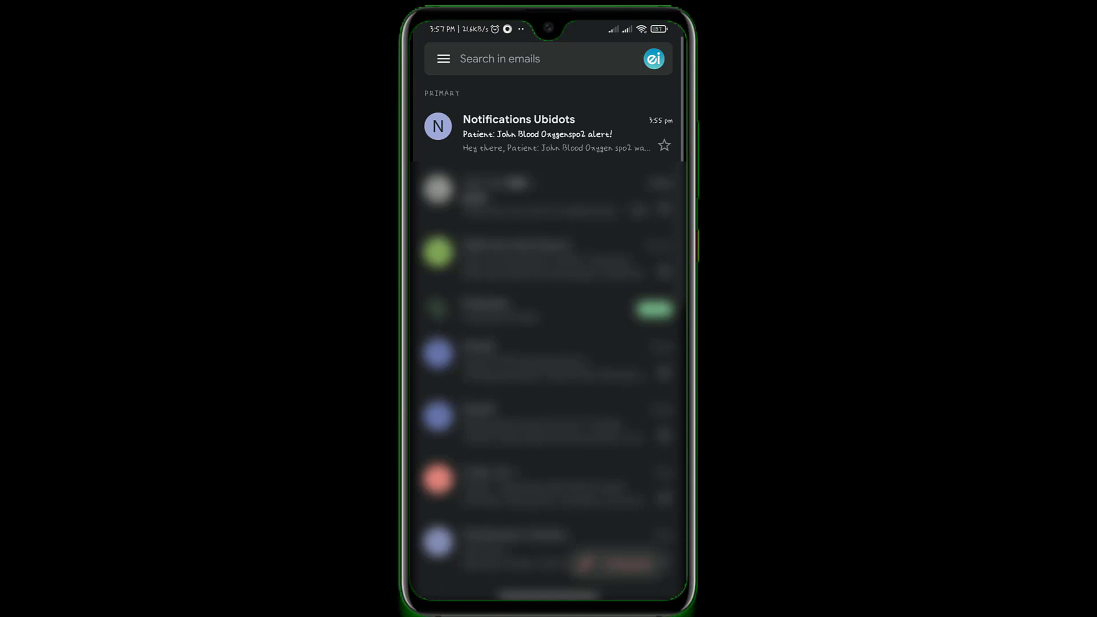
- Open the 'Notifications Ubidots' blood oxygen alert email in the Gmail inbox
{"action": "left_click", "coordinate": [547, 133]}
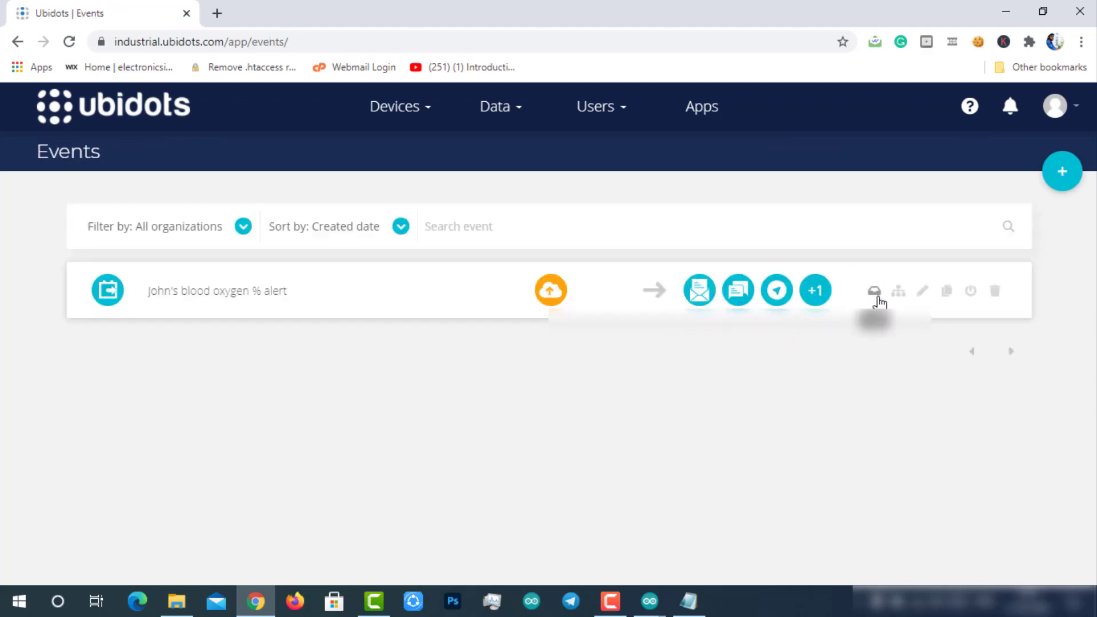
{"action": "left_click", "coordinate": [873, 290]}
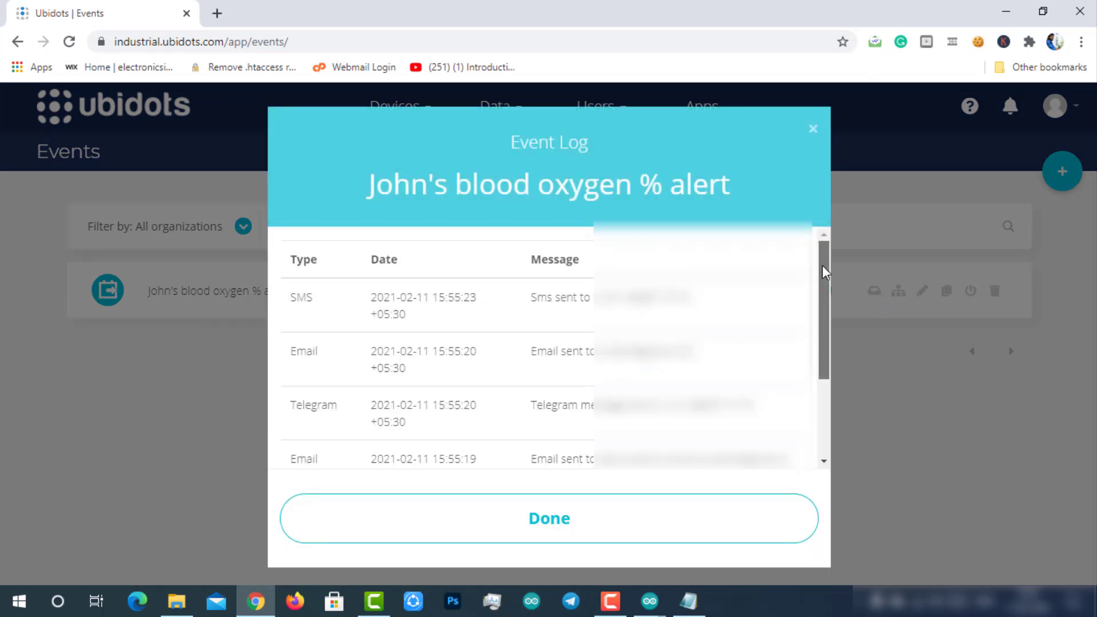
{"action": "scroll", "scroll_direction": "down", "scroll_amount": 3}
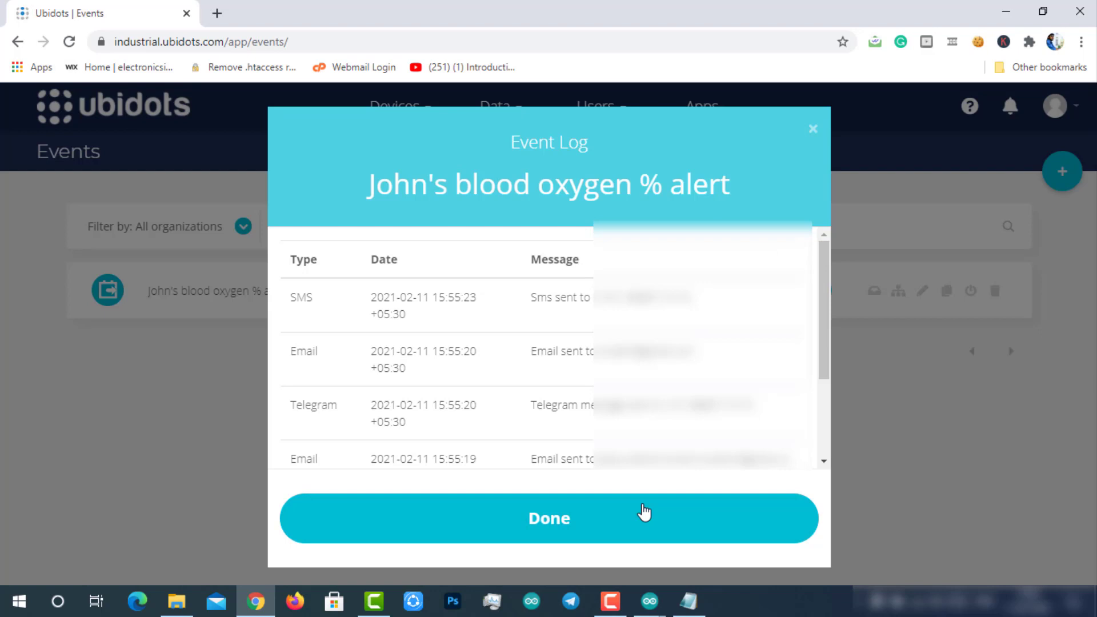
{"action": "left_click", "coordinate": [548, 517]}
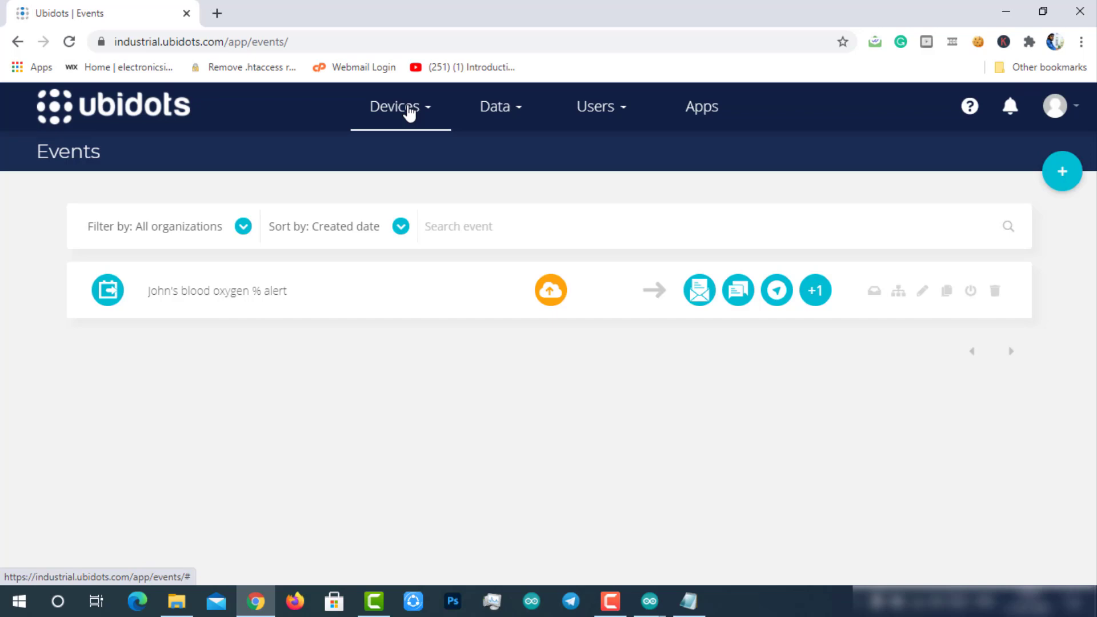
- Go to Dashboards from the Data menu to view the Demo Dashboard
{"action": "left_click", "coordinate": [499, 107]}
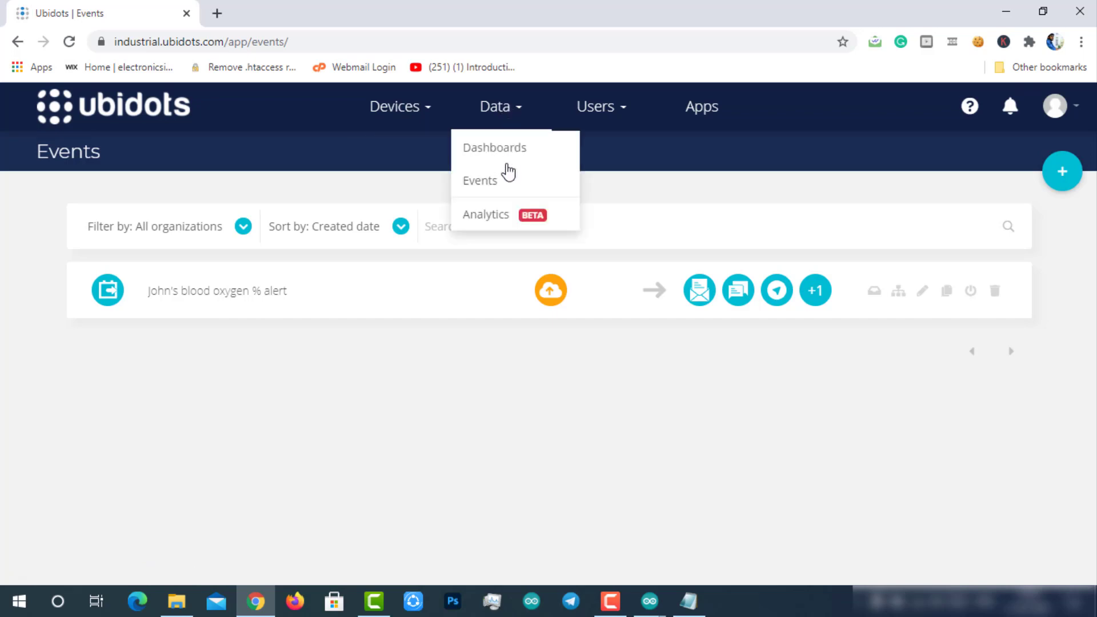
{"action": "left_click", "coordinate": [494, 148]}
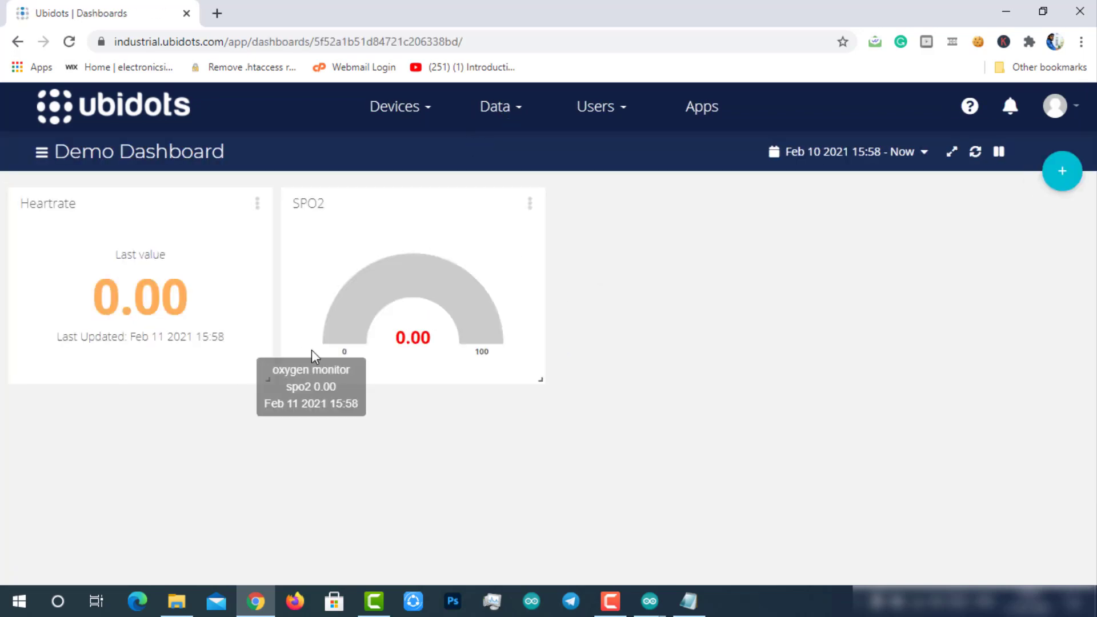
{"action": "mouse_move", "coordinate": [328, 345]}
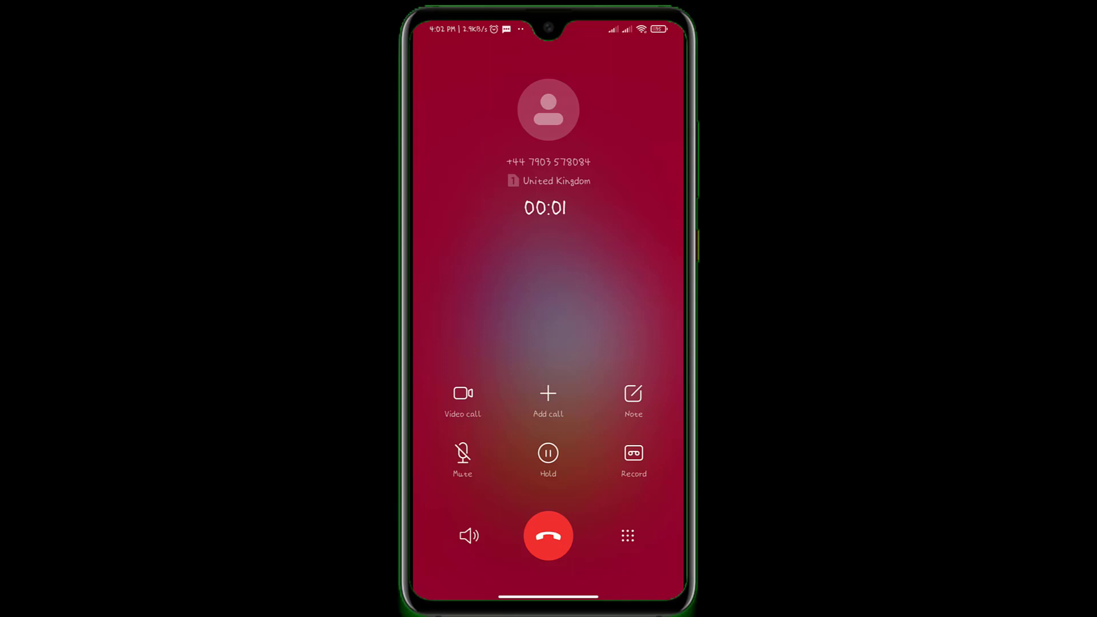
- Listen to the second alert call on speaker and end it
{"action": "left_click", "coordinate": [469, 534]}
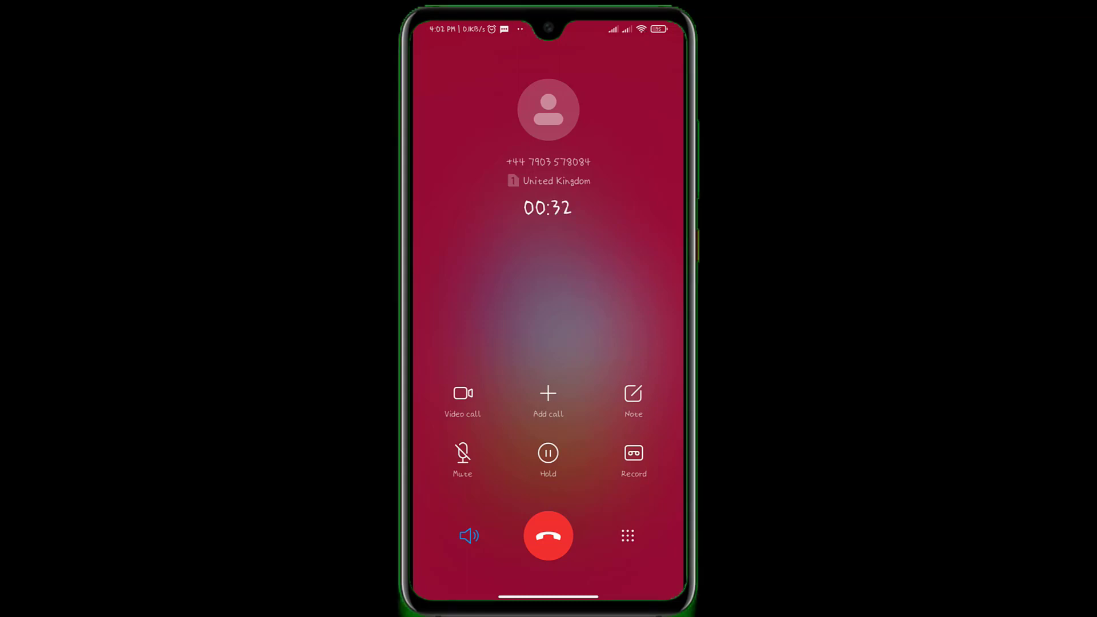
{"action": "left_click", "coordinate": [547, 535]}
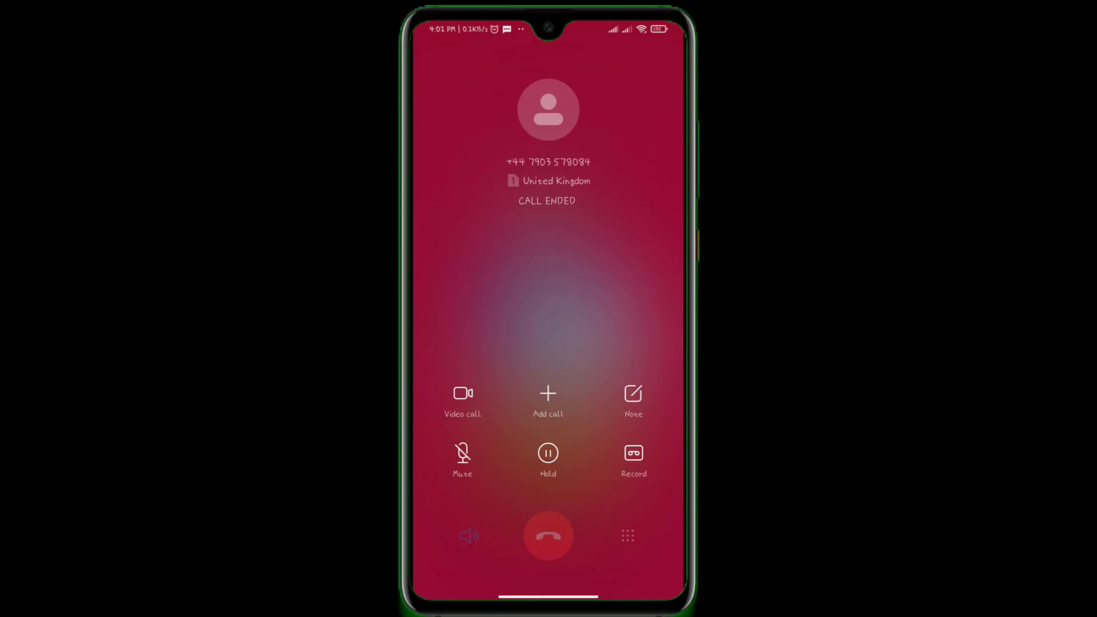
{"action": "left_click", "coordinate": [547, 535]}
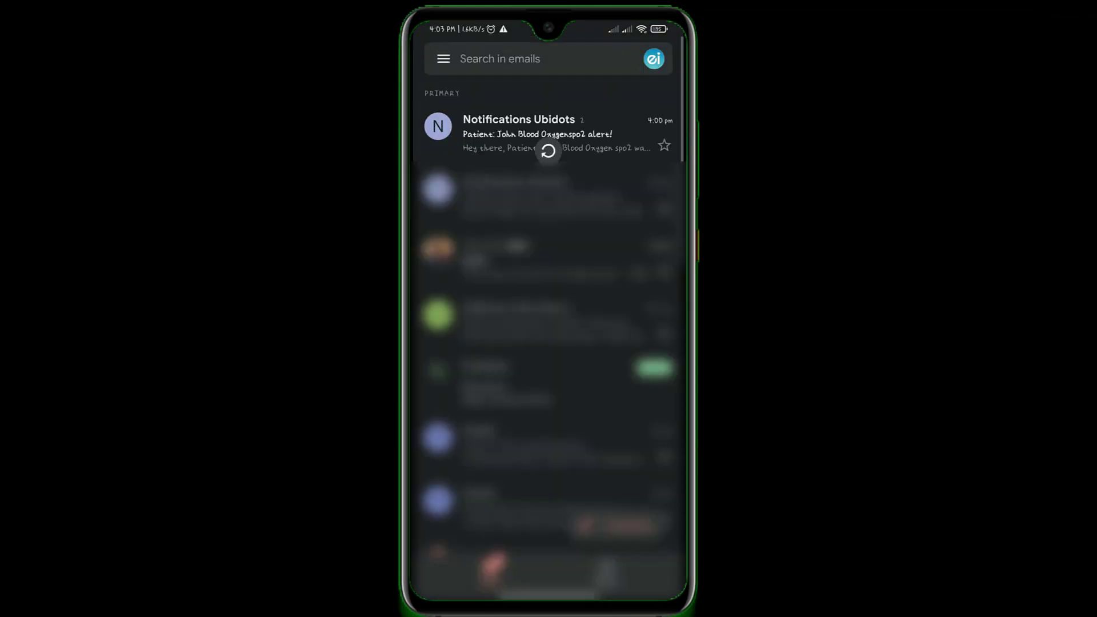
- Open the newest Ubidots email, 'Good news about John's blood oxygen96.0'
{"action": "left_click", "coordinate": [549, 133]}
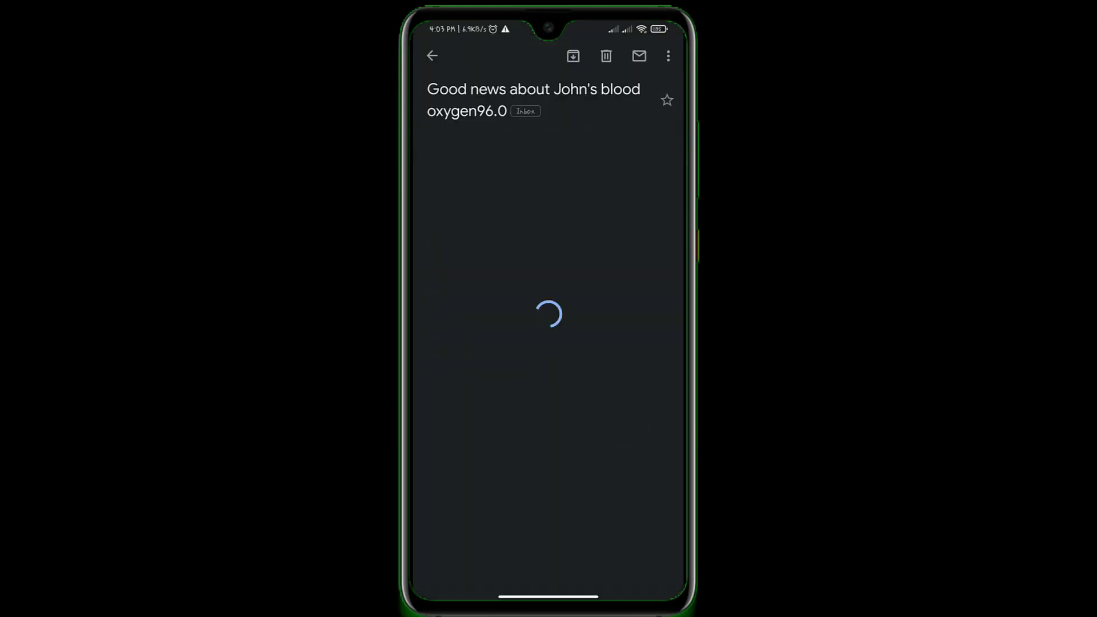